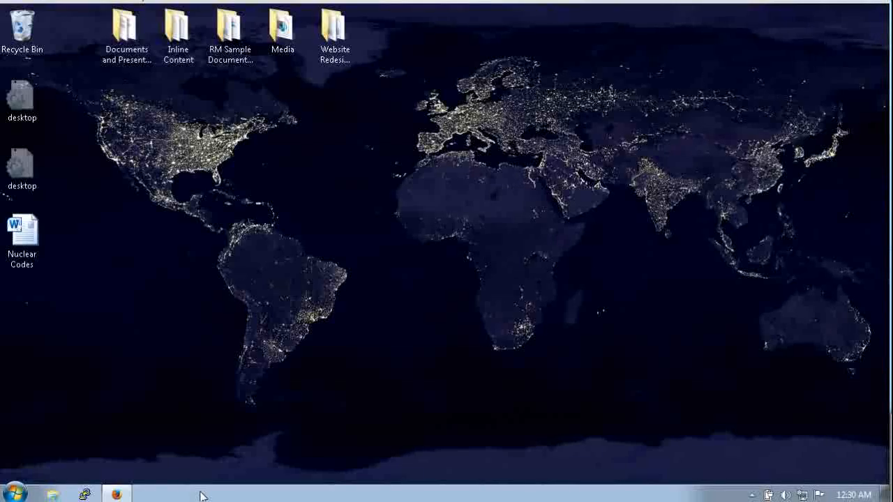
Step: In Explorer, browse the alfresco (Z:) drive to inventory-and-control's documentLibrary Strategic Assets folder
left_click(52, 493)
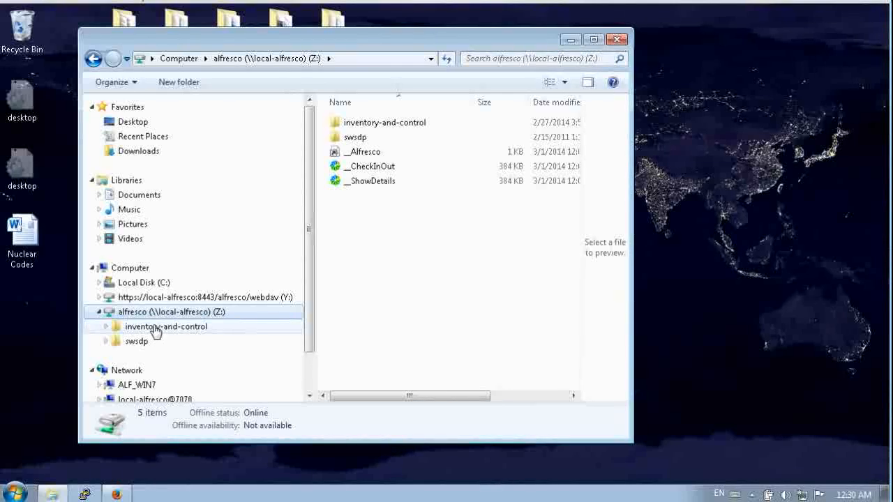
double_click(166, 326)
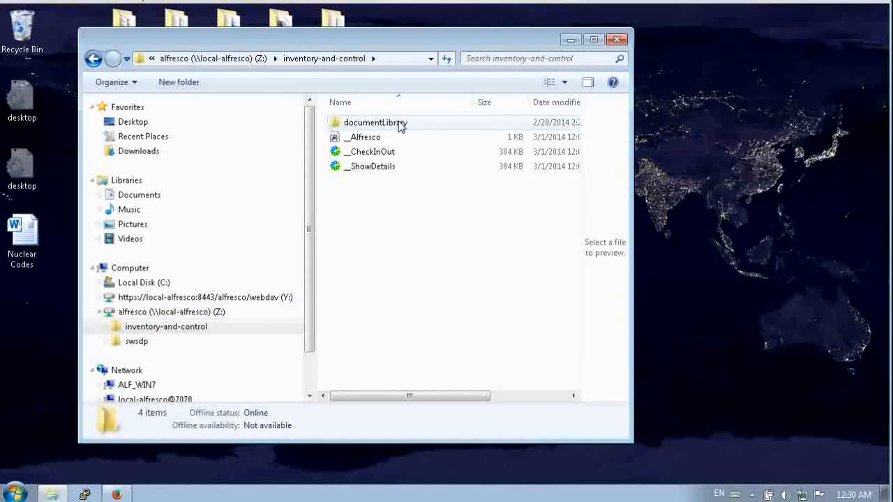
double_click(375, 122)
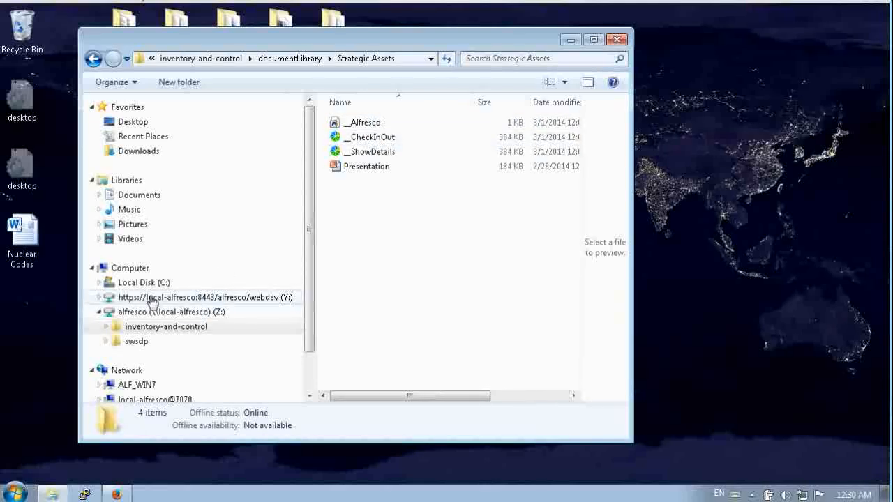
Step: Browse the WebDAV (Y:) drive to the same Strategic Assets folder, showing only Presentation
left_click(205, 296)
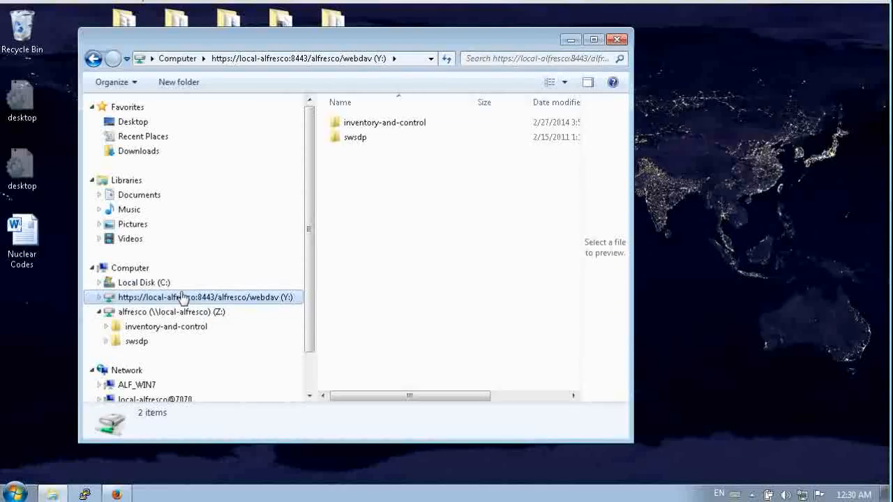
double_click(385, 122)
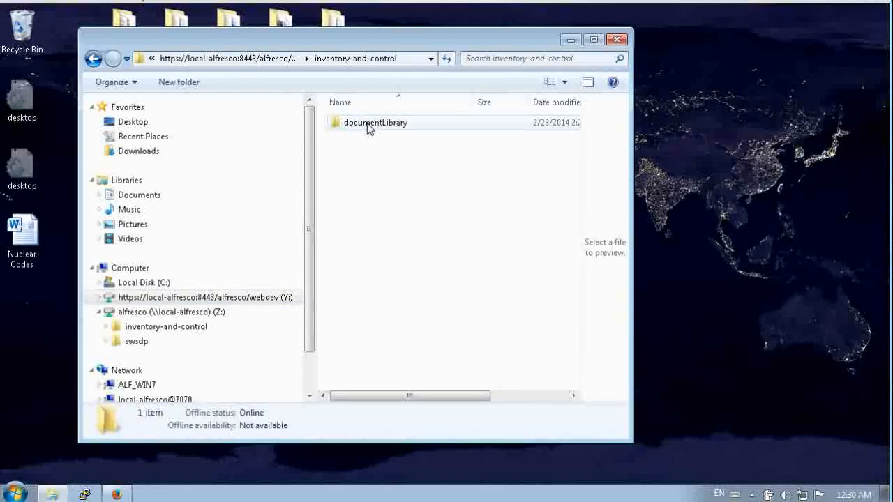
double_click(374, 122)
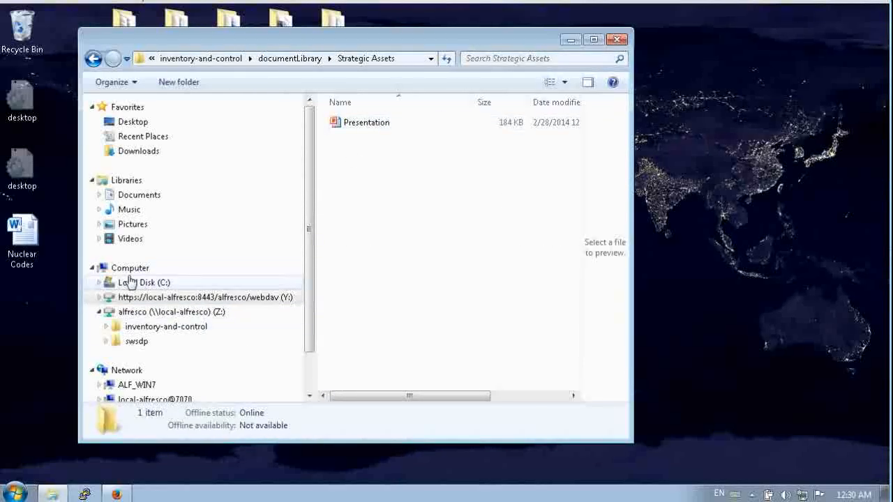
Step: Cancel the Map Network Drive dialog from Computer, then close Windows Explorer
right_click(130, 267)
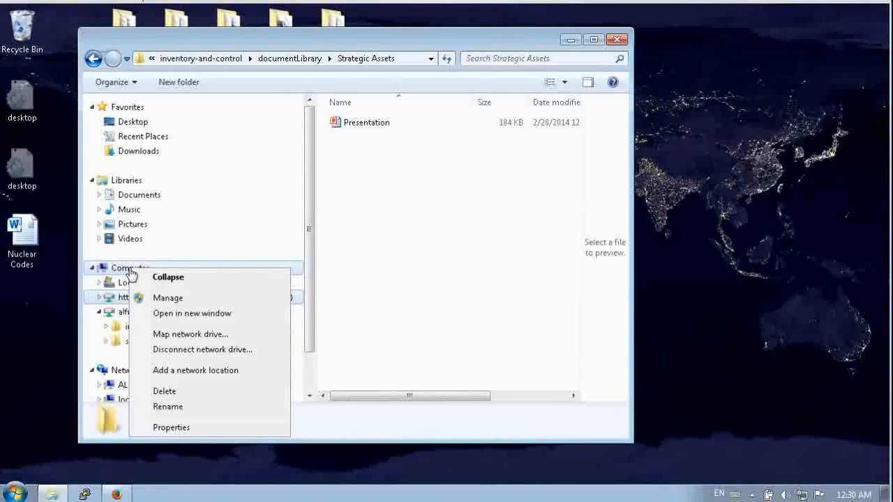
mouse_move(190, 334)
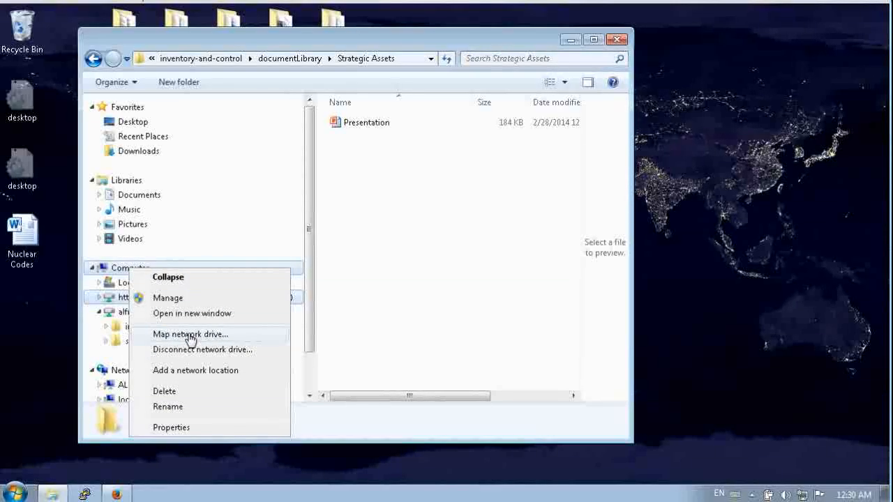
left_click(189, 334)
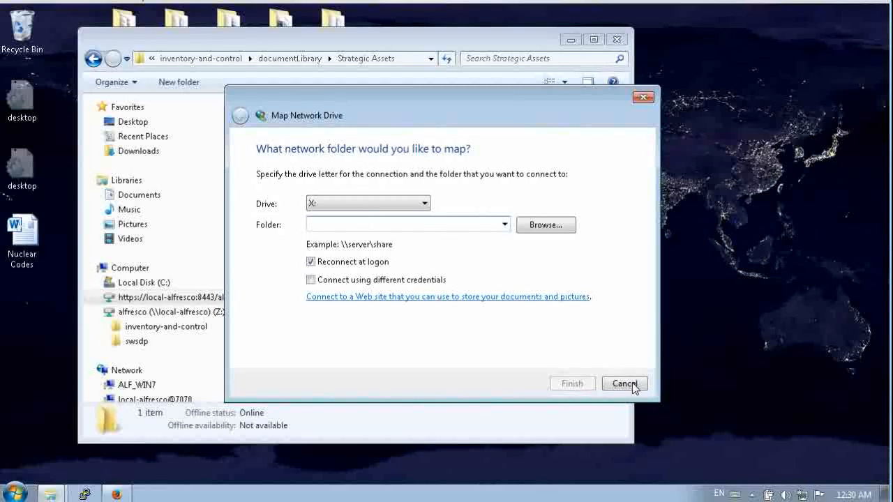
left_click(623, 384)
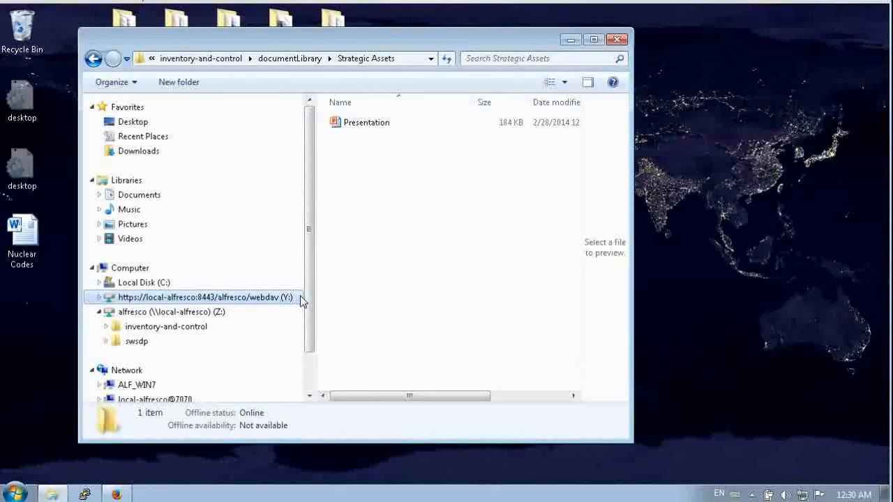
left_click(617, 39)
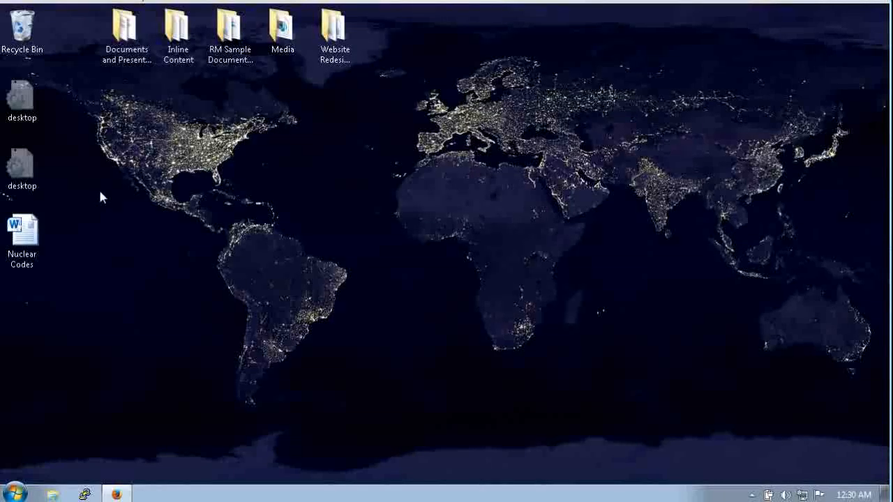
Step: Open the Nuclear Codes document from the desktop in Word and start Save As
double_click(22, 230)
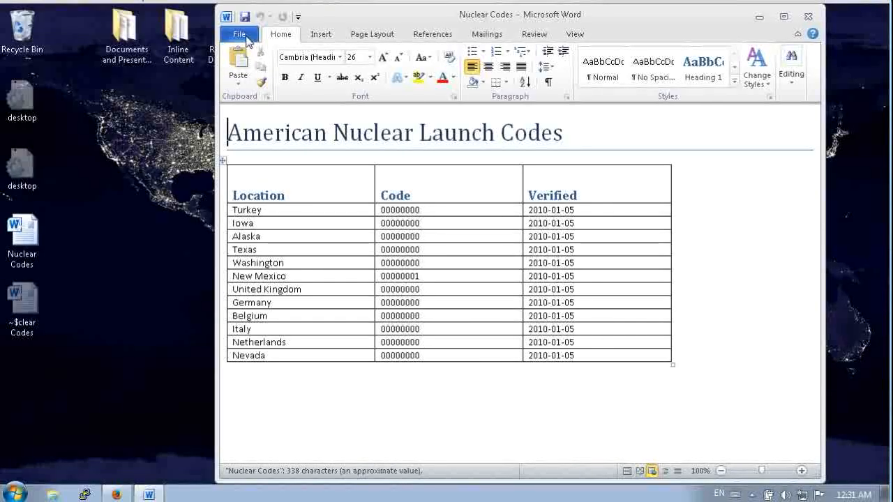
left_click(239, 34)
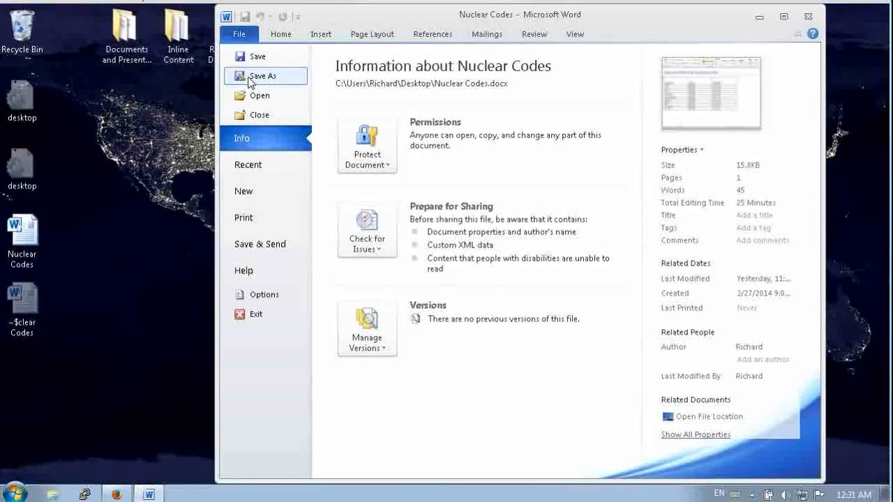
left_click(264, 76)
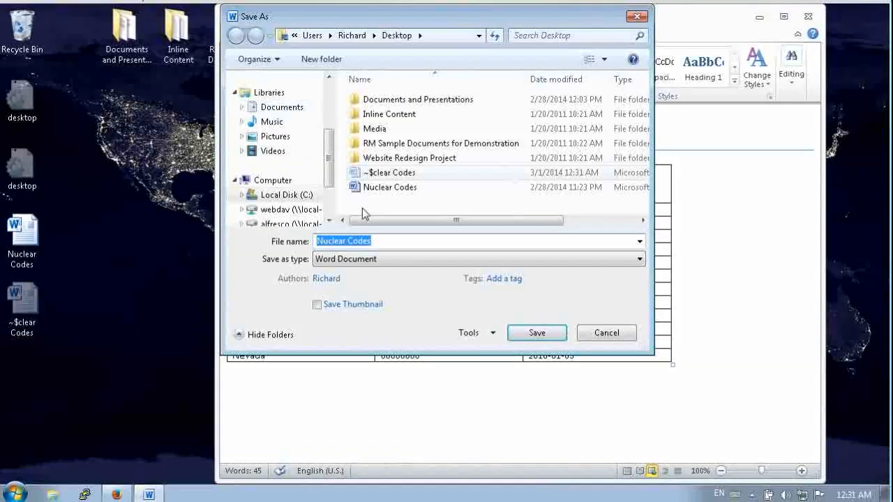
type("http://")
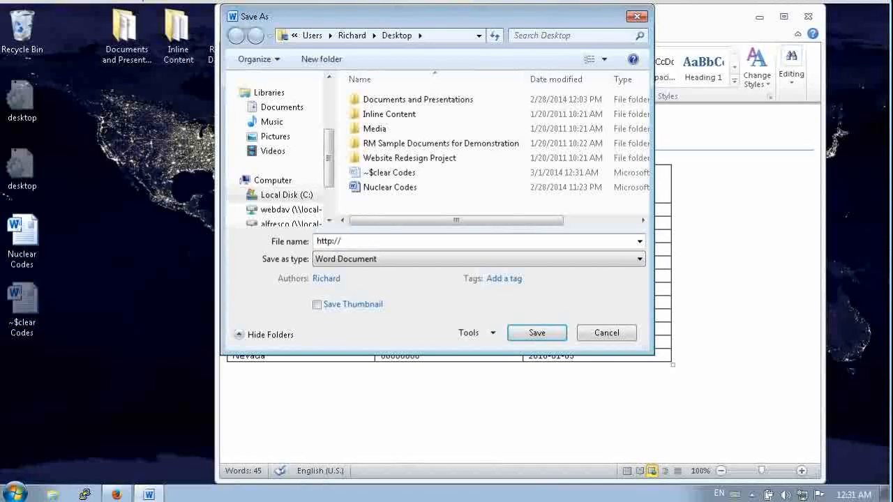
type("local-alfresco:7070/")
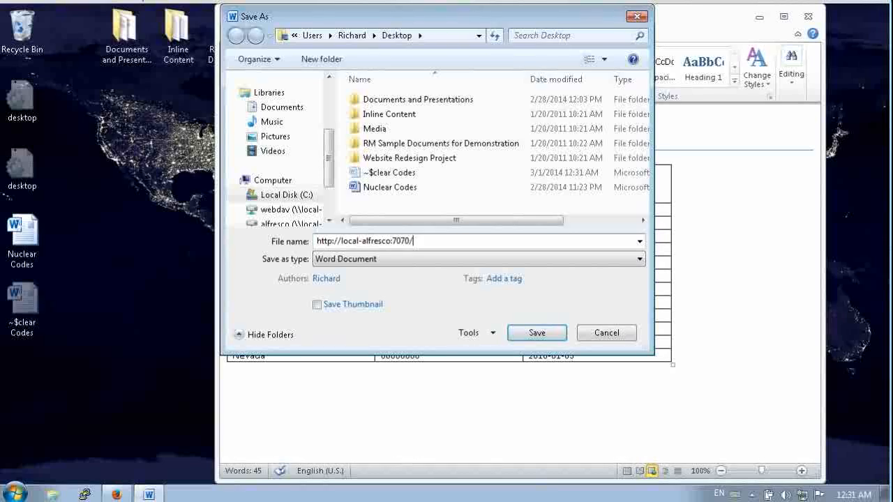
type("alfresco")
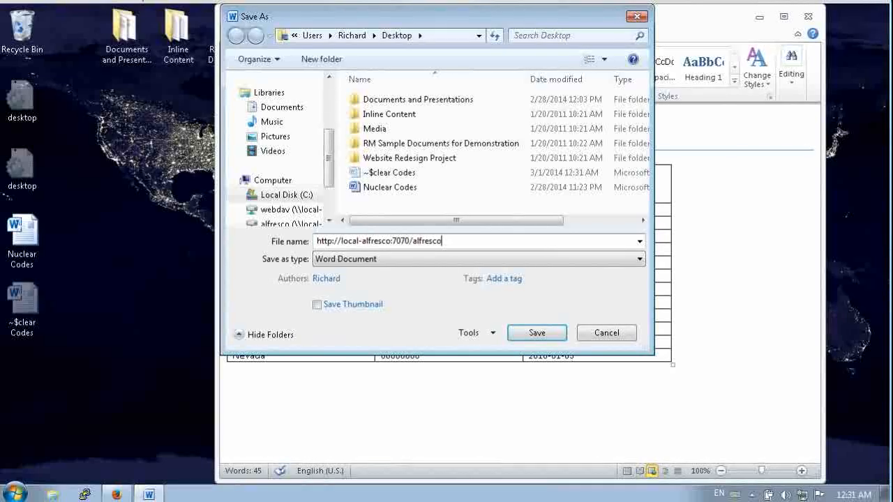
mouse_move(519, 337)
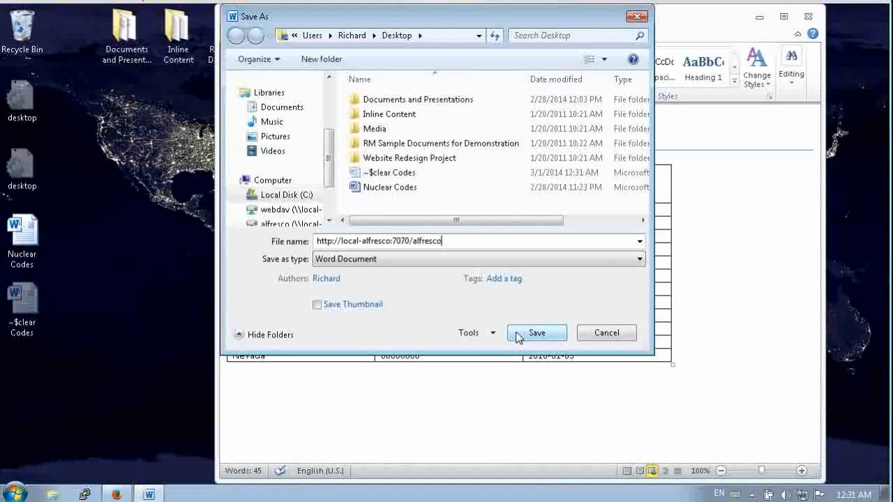
Step: Sign in to Alfresco and save Nuclear Codes into inventory-and-control's Strategic Assets folder
left_click(537, 333)
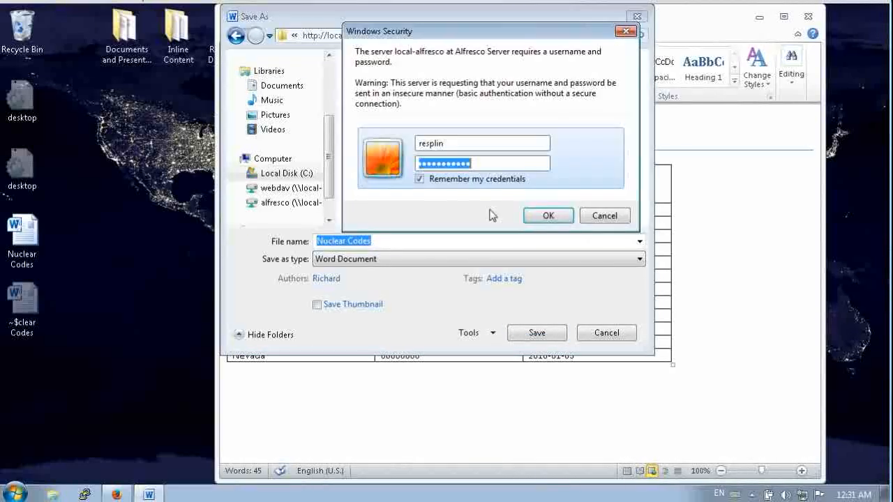
left_click(548, 215)
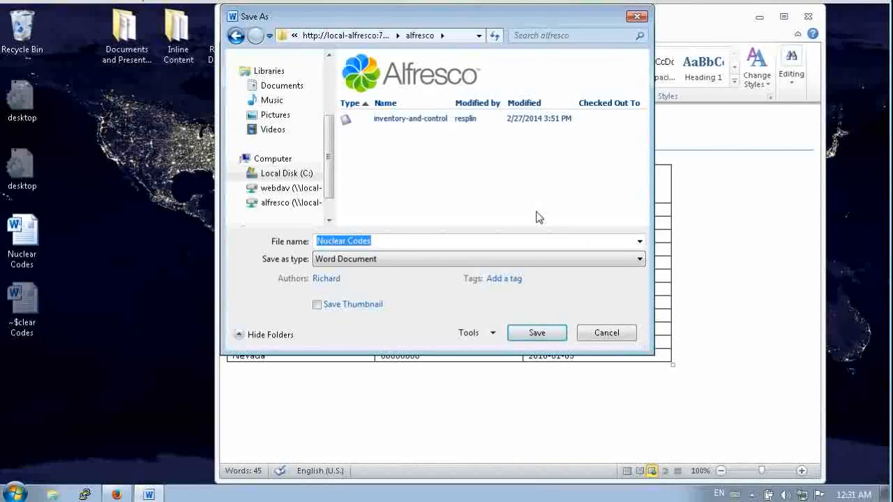
left_click(410, 120)
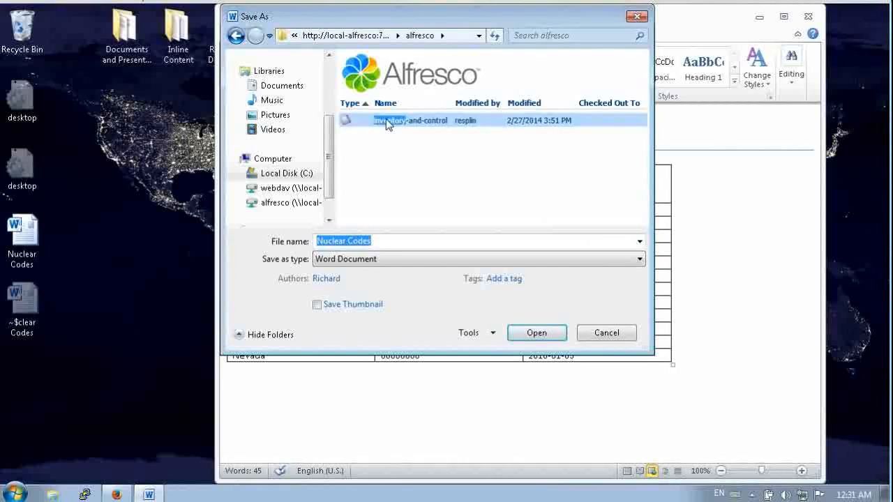
double_click(411, 120)
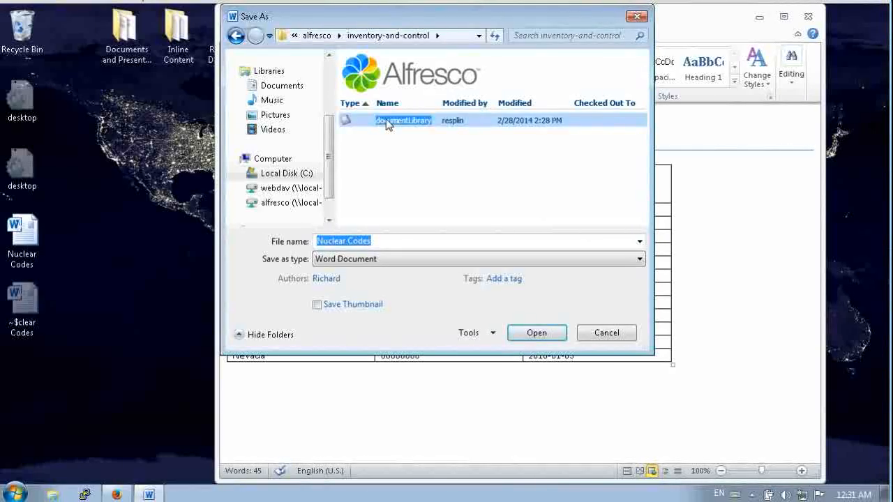
double_click(403, 120)
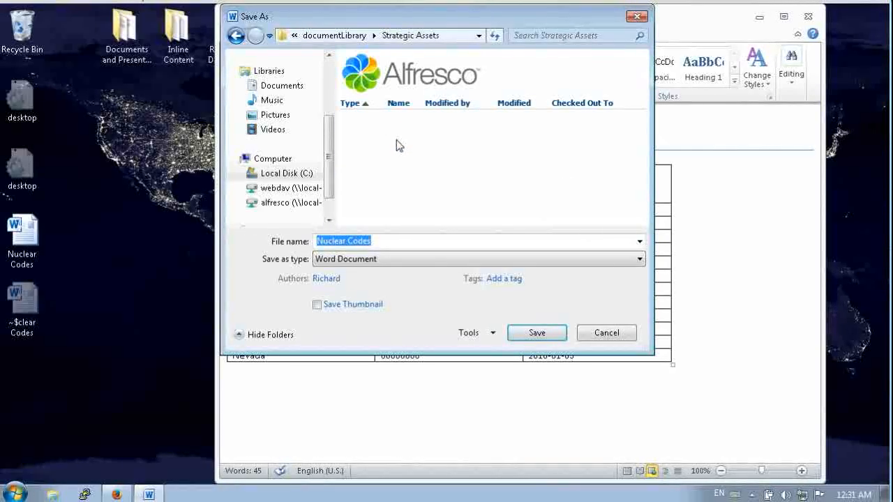
left_click(536, 332)
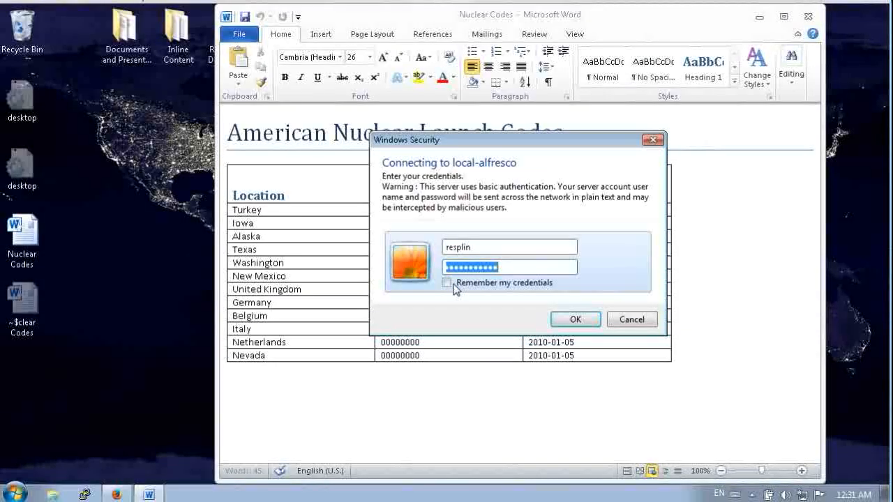
left_click(575, 319)
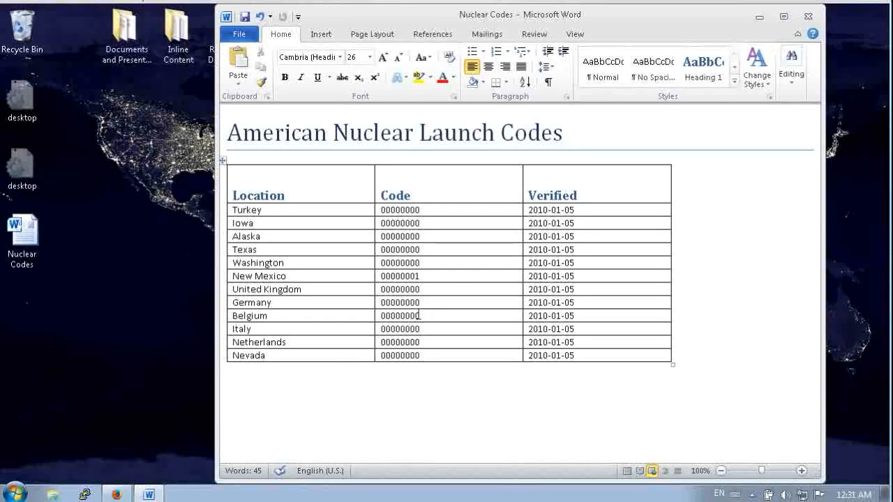
mouse_move(141, 466)
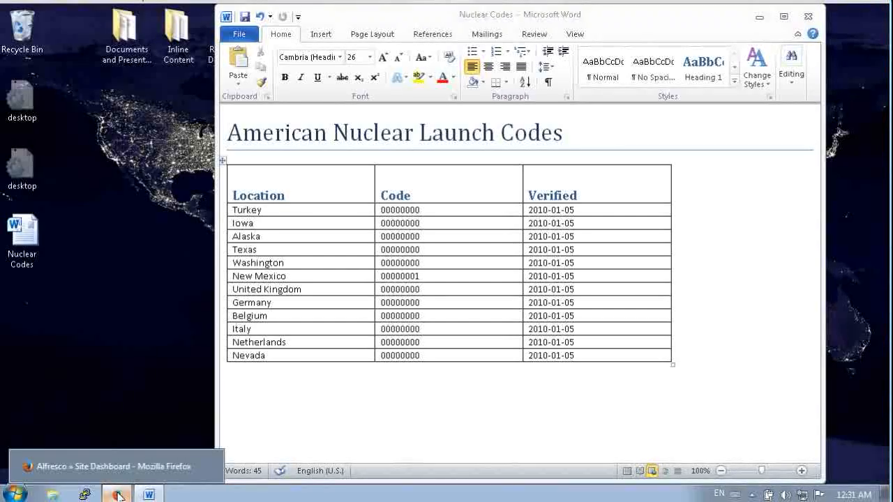
Step: In Share, go to the Document Library's Strategic Assets folder and open Nuclear Codes.docx details
left_click(116, 494)
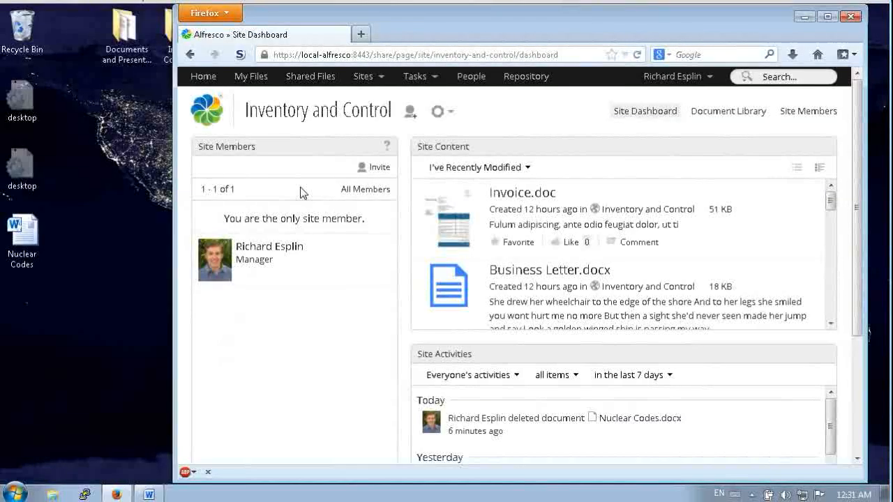
mouse_move(403, 108)
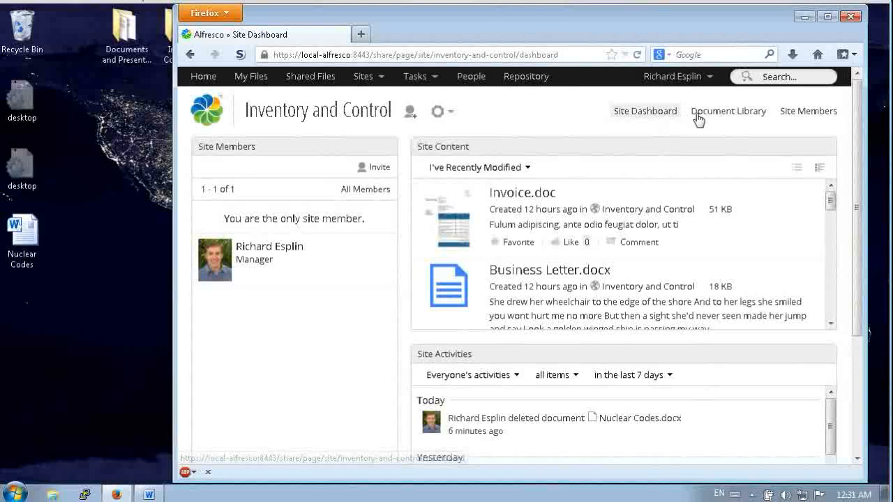
left_click(728, 111)
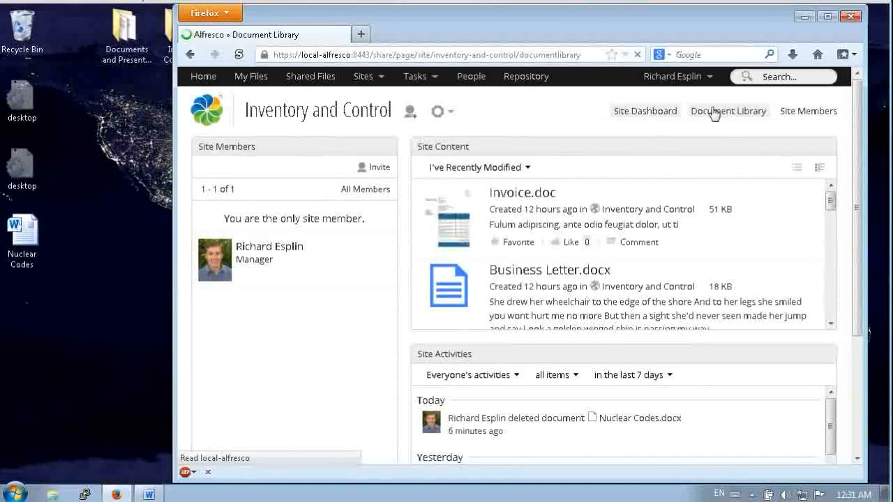
left_click(728, 111)
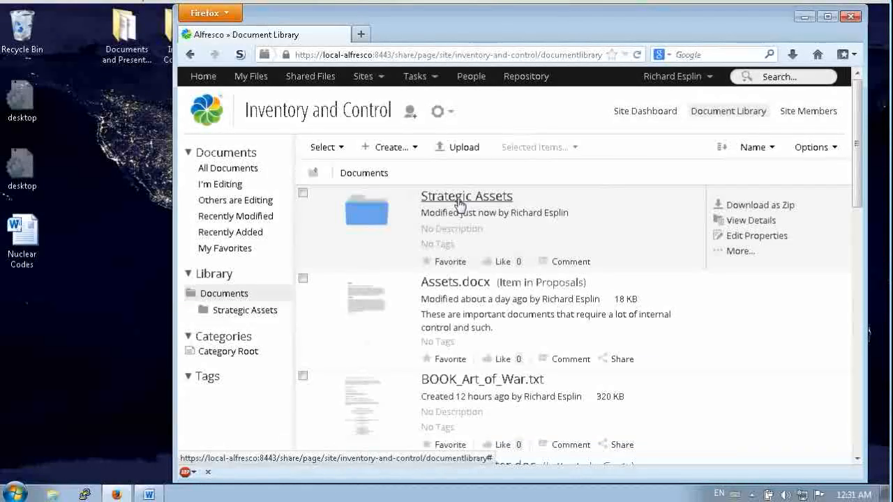
left_click(466, 196)
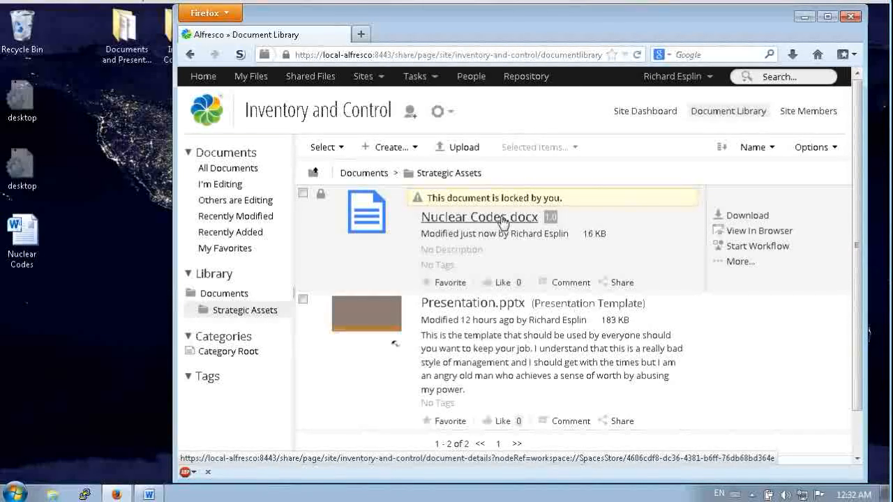
left_click(479, 217)
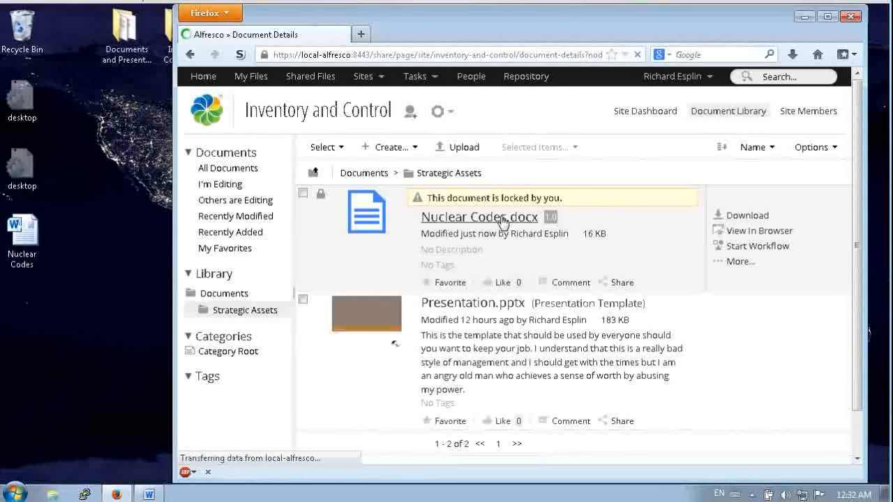
Step: Scroll the Nuclear Codes.docx details page through preview, Properties, Permissions and Workflows
left_click(479, 216)
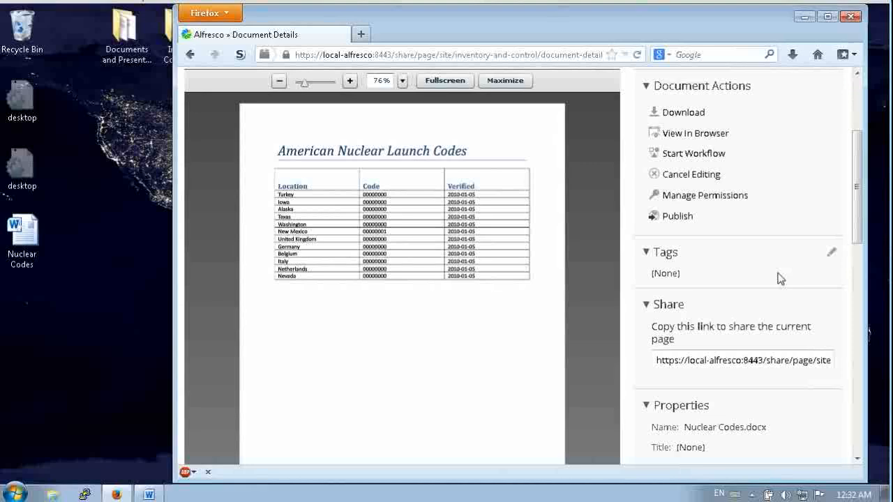
mouse_move(505, 270)
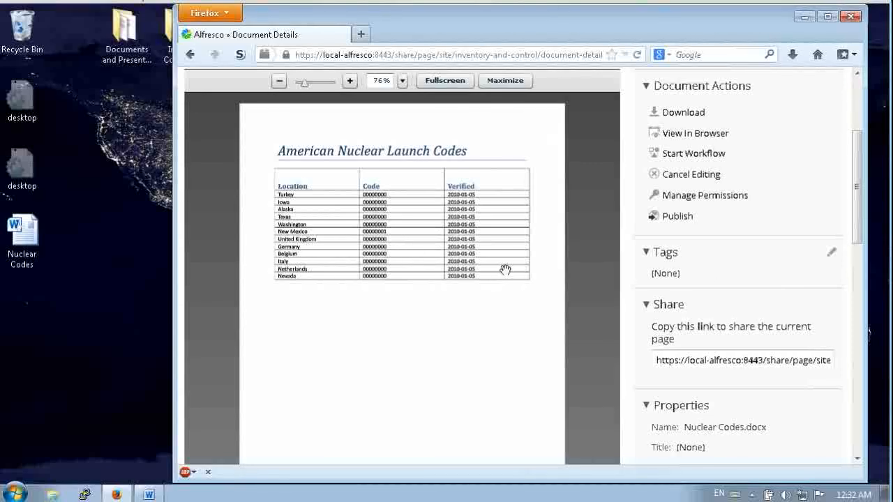
scroll("down", 3)
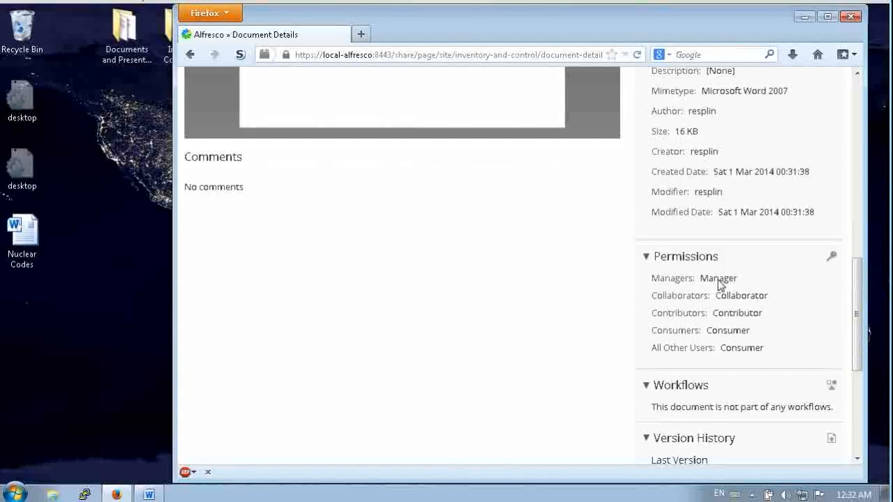
scroll("down", 3)
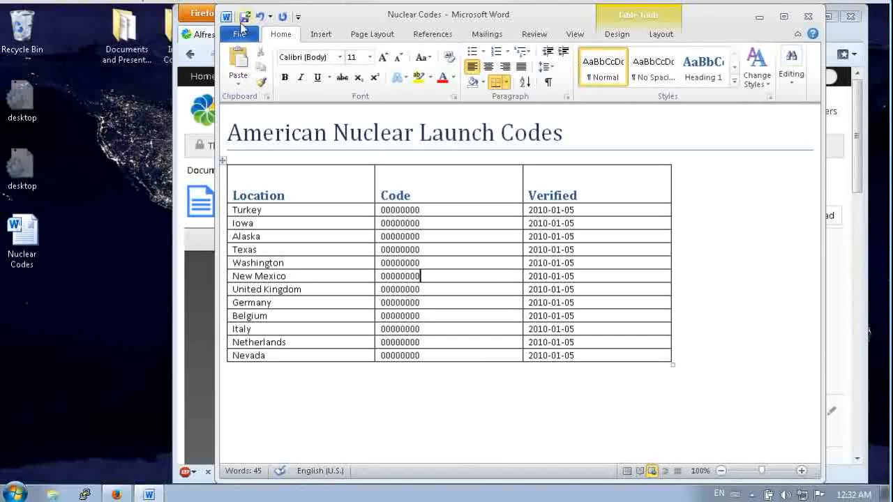
mouse_move(245, 15)
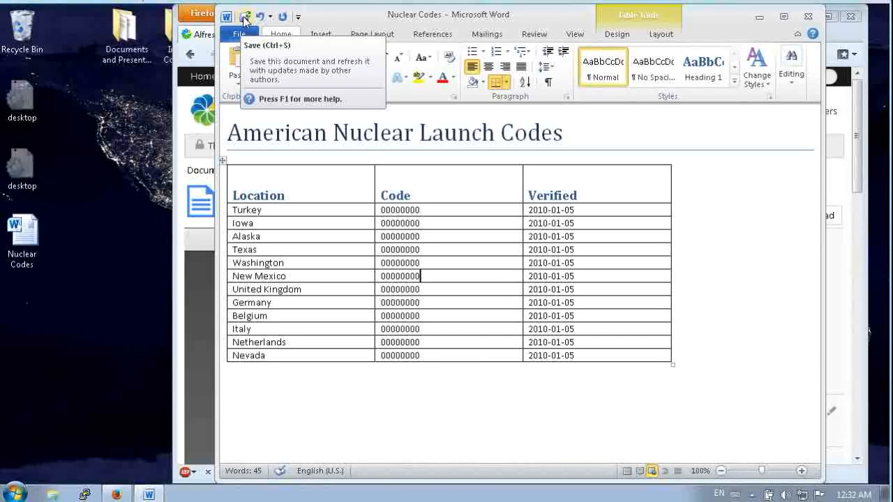
Step: Save the edited Nuclear Codes document in Word, uploading it to the Alfresco server
left_click(246, 15)
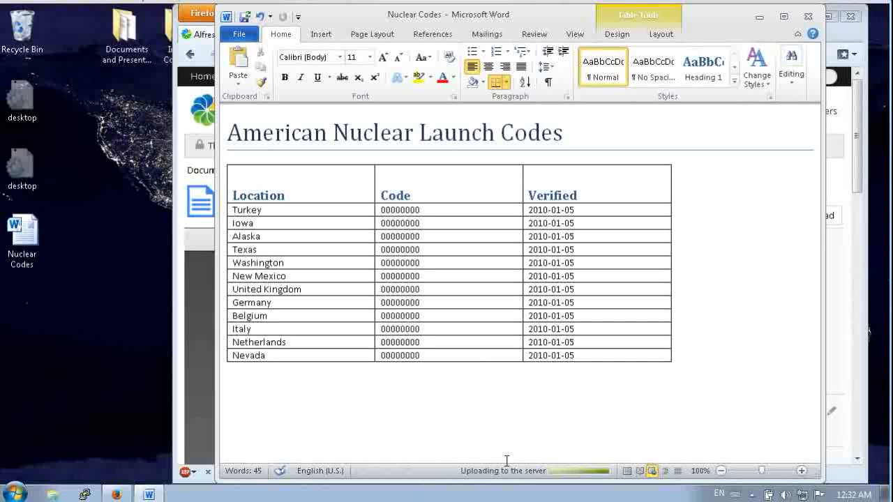
mouse_move(446, 456)
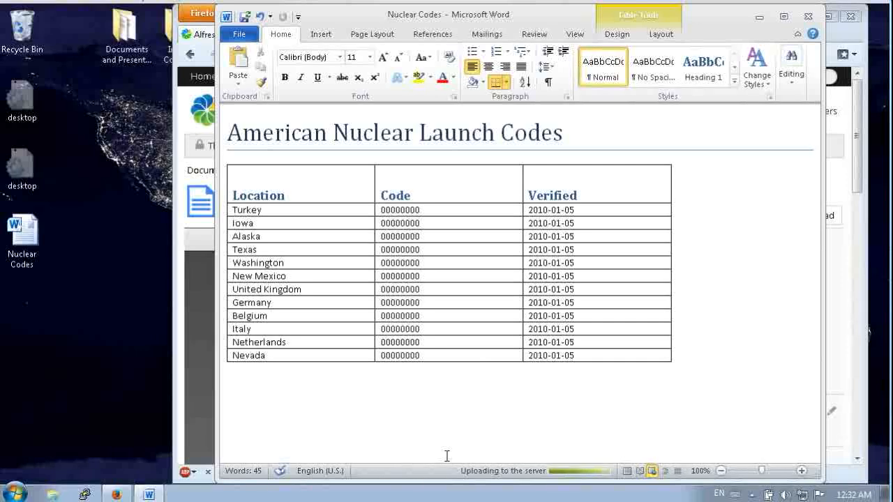
left_click(421, 275)
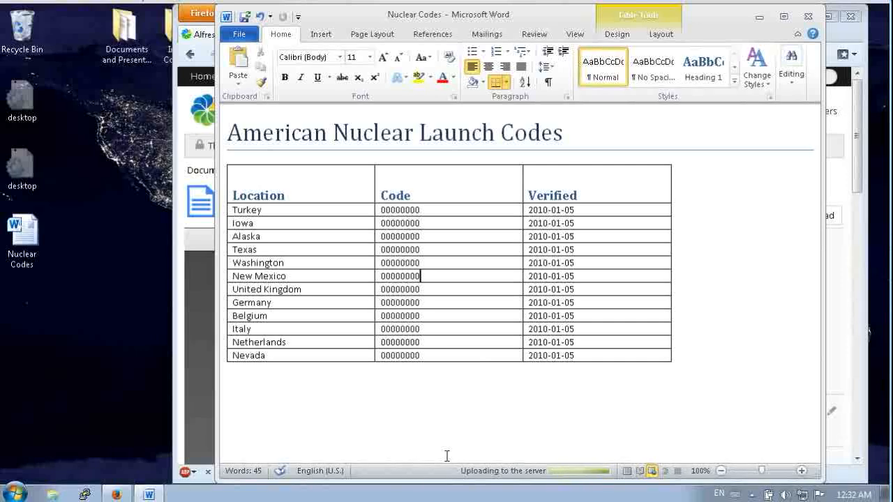
mouse_move(776, 348)
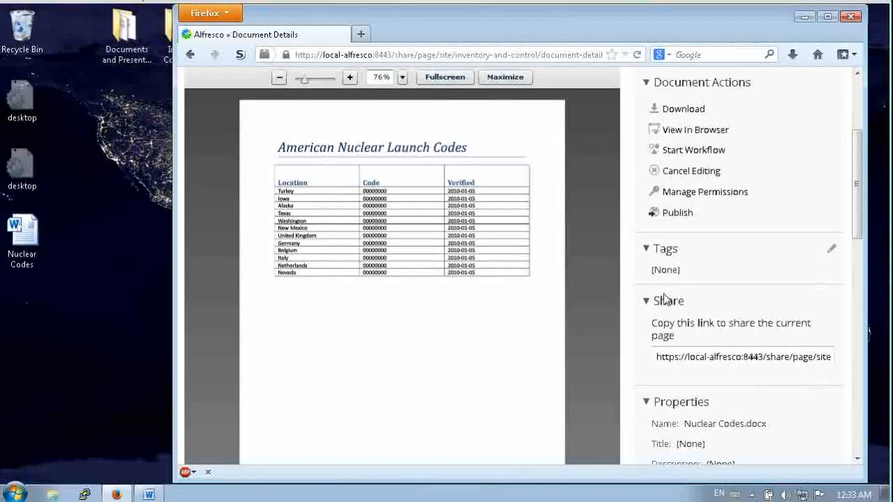
Step: Scroll to Version History showing 1.1 latest and 1.0 older, then return to Word
scroll("down", 3)
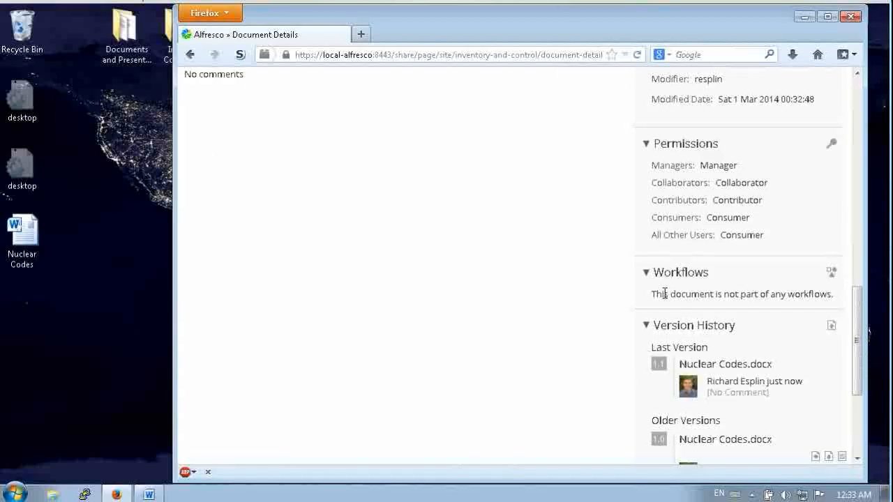
scroll("down", 3)
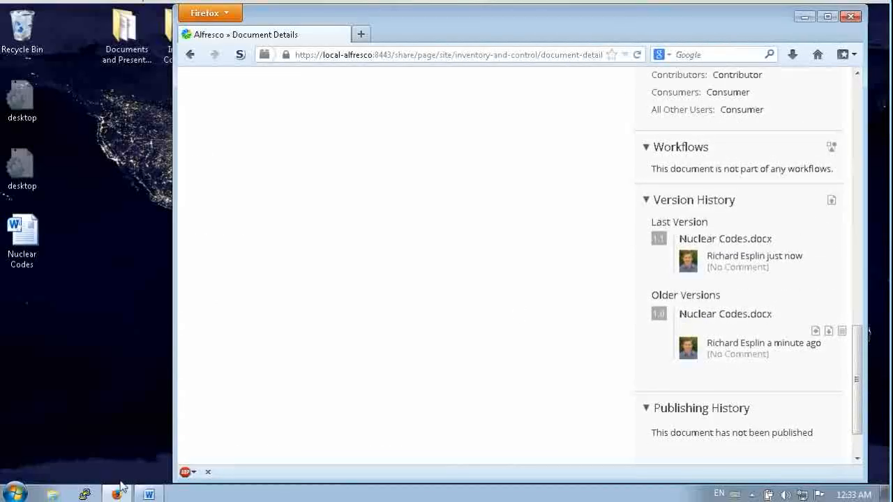
left_click(149, 493)
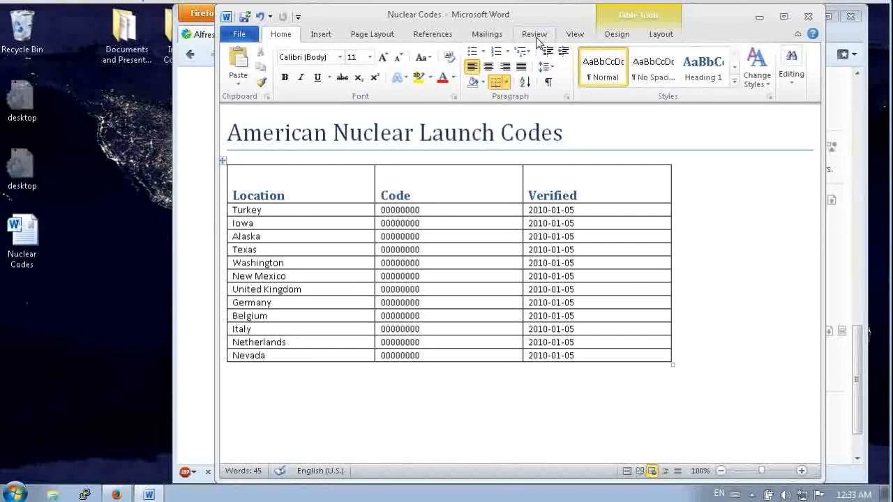
Step: Compare the document with the last server version, showing New Mexico's code 00000001 changed to 00000000
left_click(535, 33)
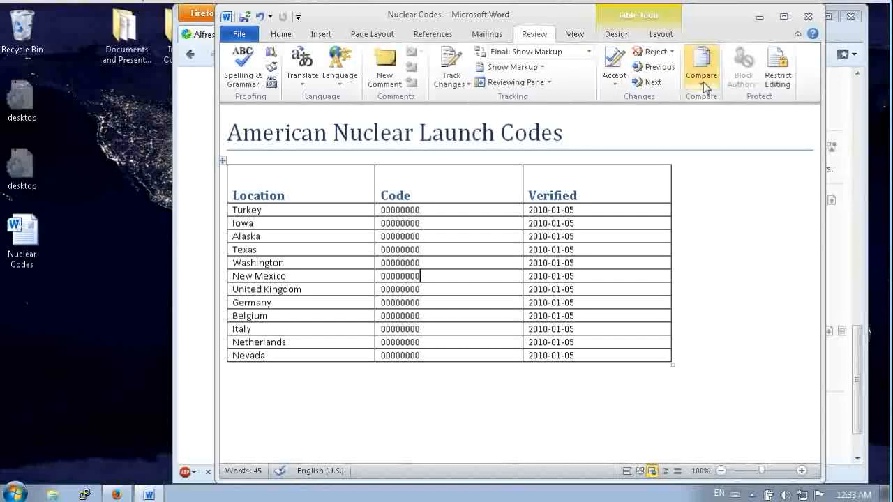
left_click(701, 66)
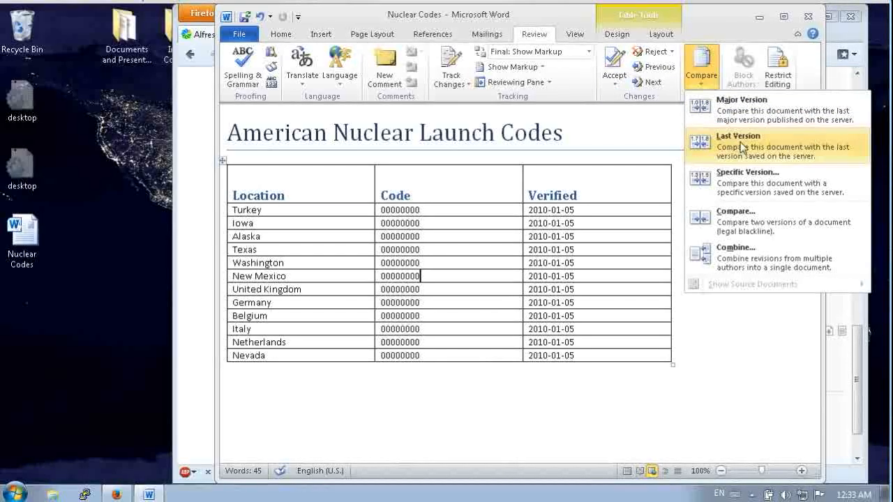
left_click(738, 142)
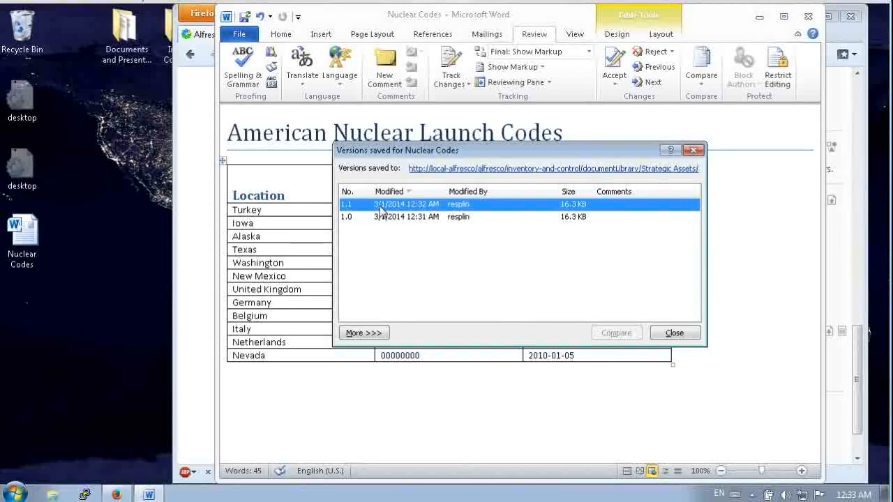
left_click(673, 333)
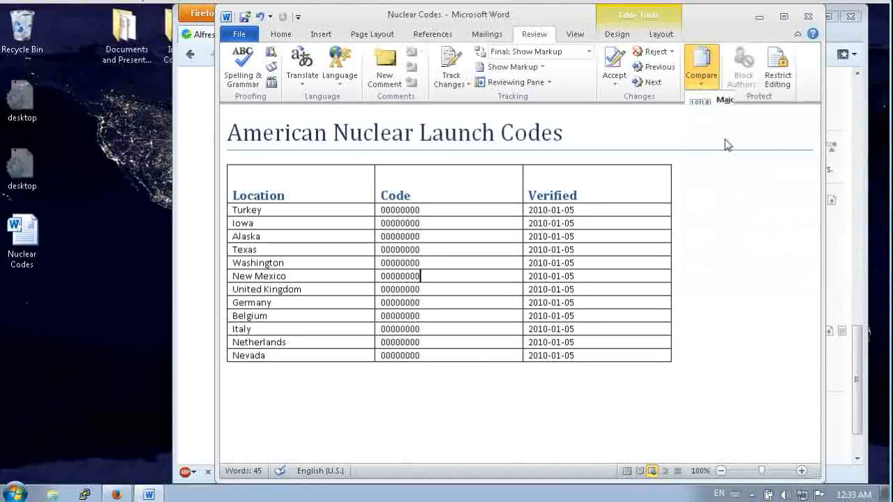
left_click(701, 66)
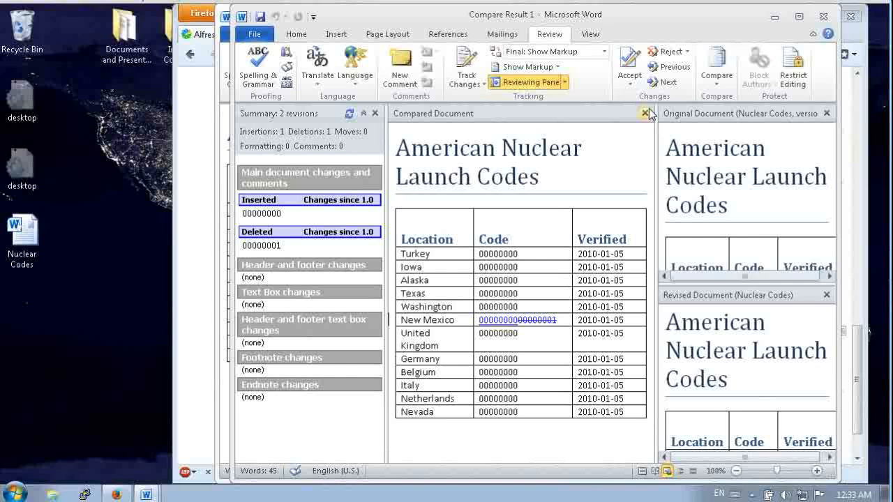
Step: Close the comparison result without saving and close the Word window
left_click(640, 113)
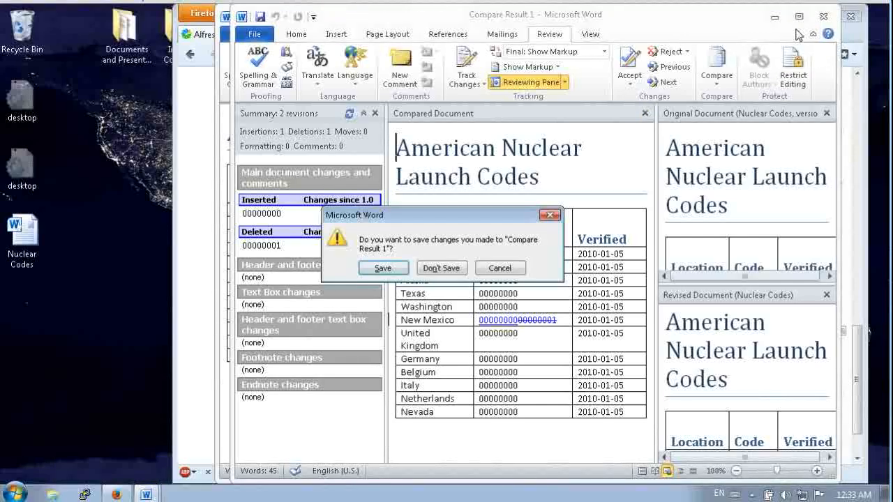
left_click(441, 268)
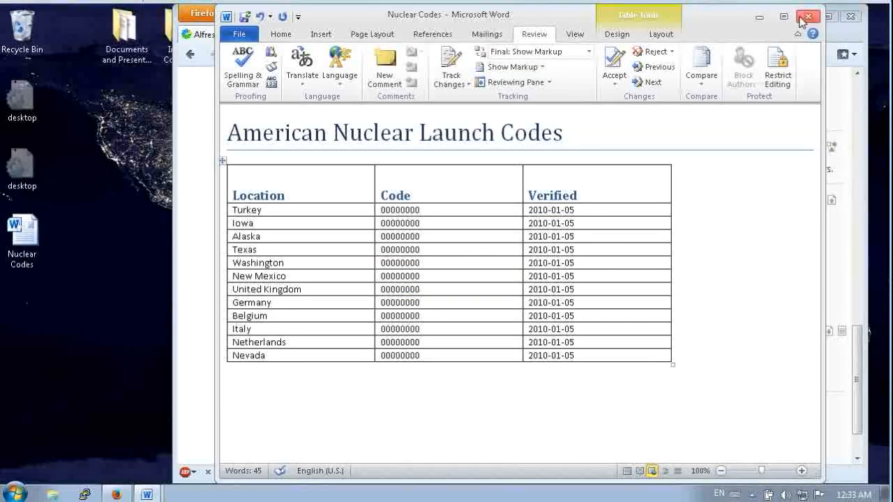
left_click(808, 16)
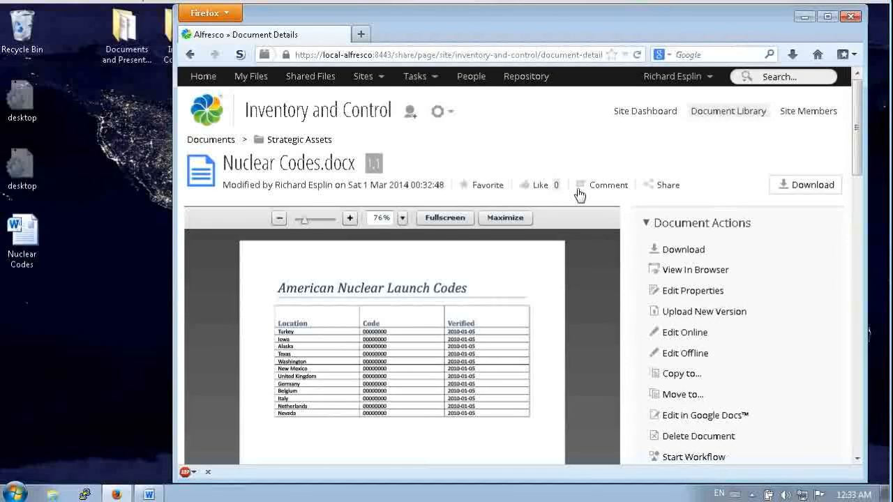
Step: Scroll down to the Version History panel listing version 1.1 and older version 1.0
scroll("down", 3)
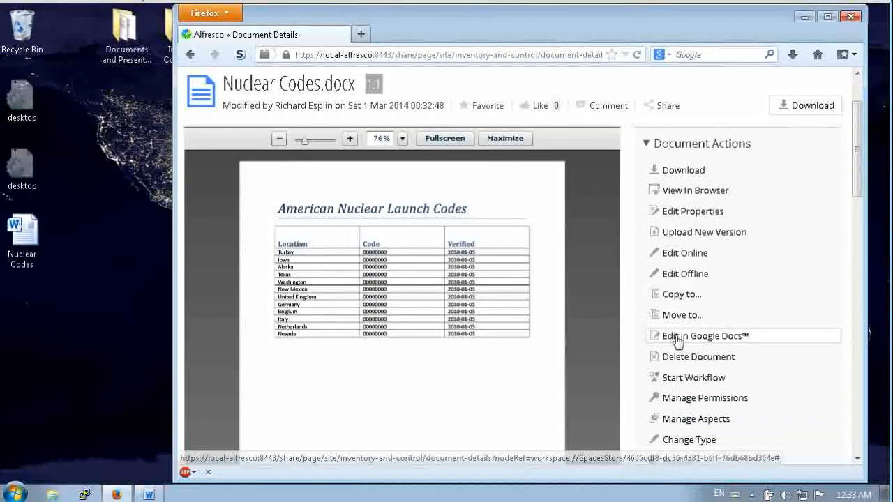
scroll("down", 3)
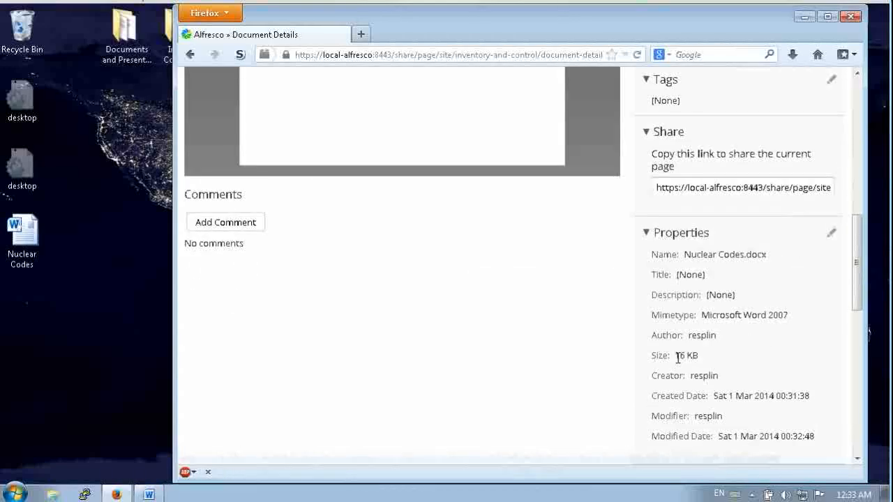
scroll("down", 3)
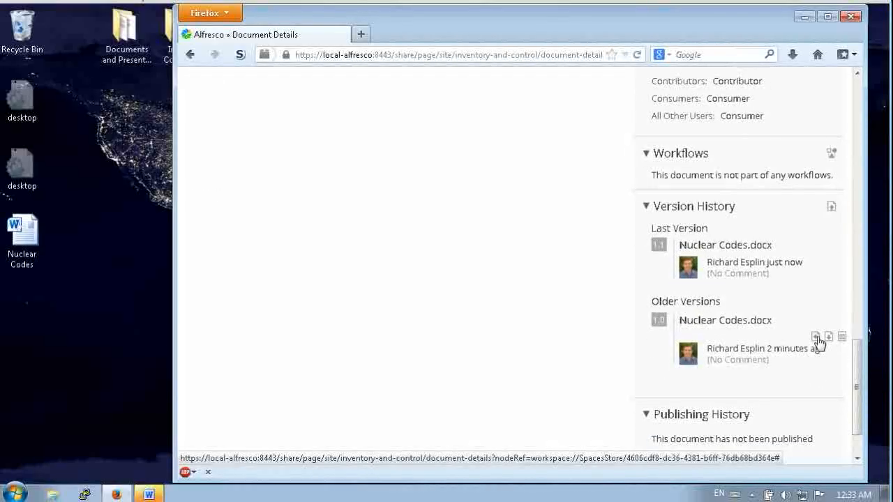
Step: Revert to version 1.0 as a minor version with comment 'Code was previously correct.'
left_click(816, 337)
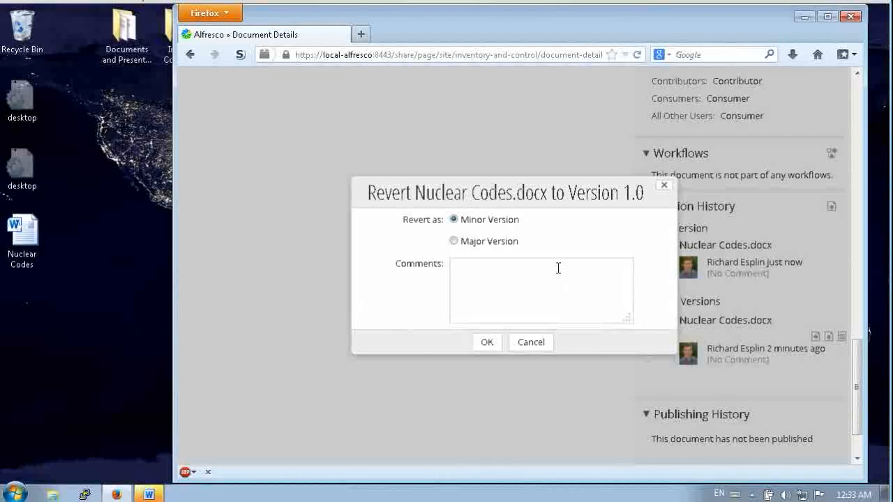
type("Code was previously correct.")
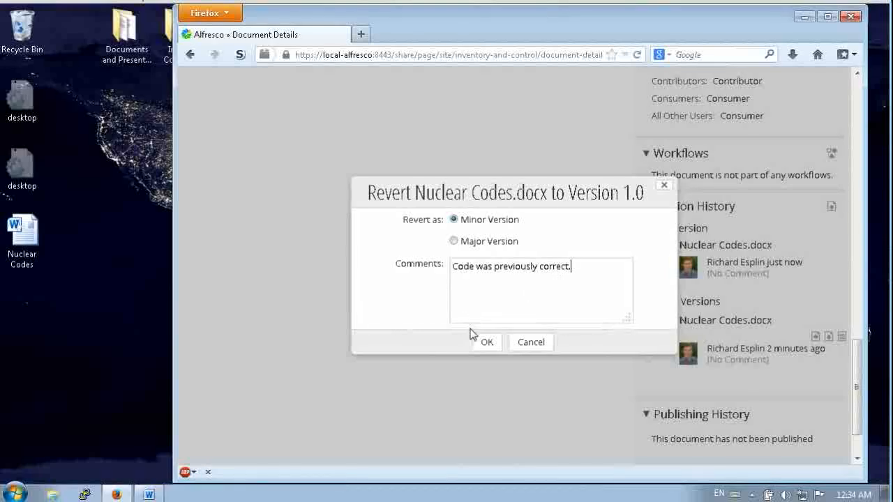
left_click(486, 342)
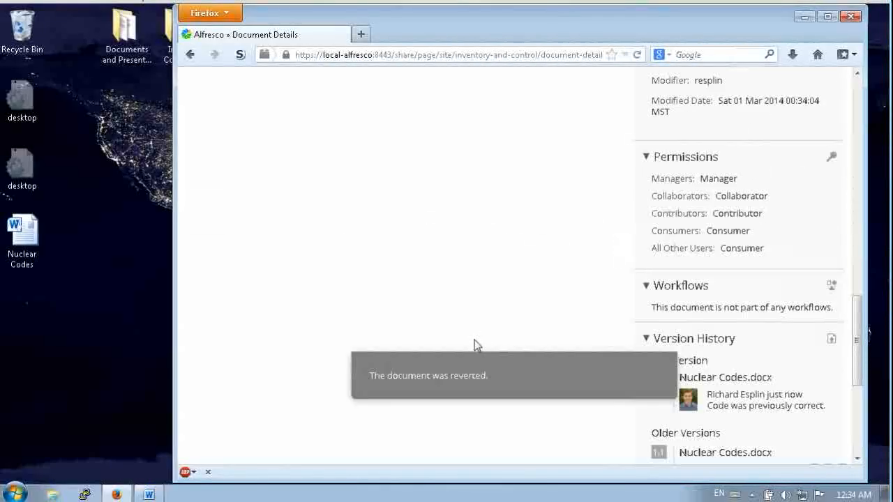
scroll("down", 3)
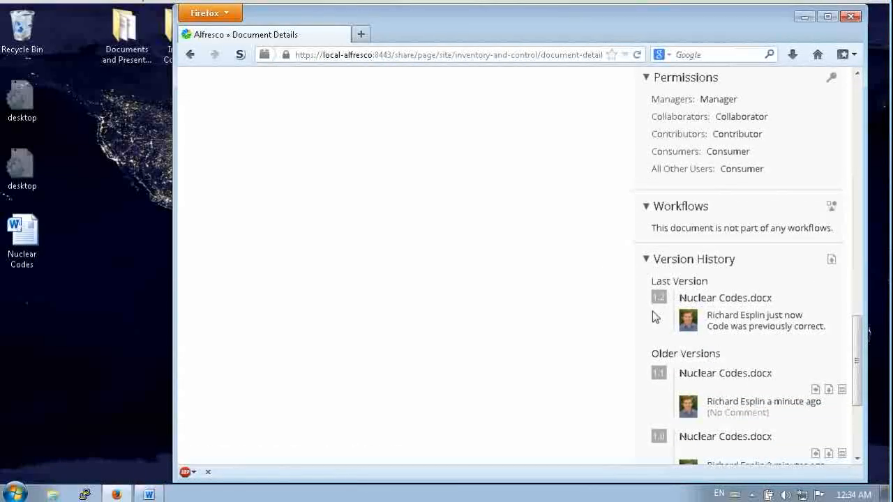
scroll("down", 3)
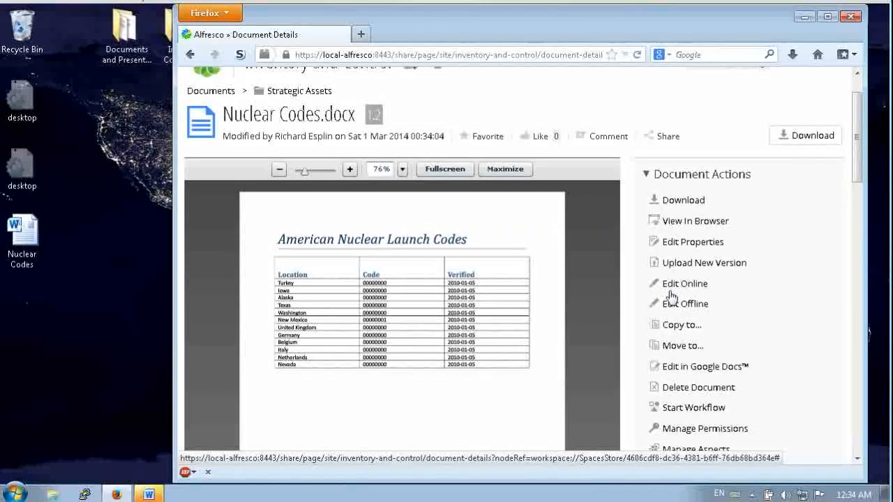
Step: Open the reverted Nuclear Codes.docx in Word using Edit Online
left_click(684, 284)
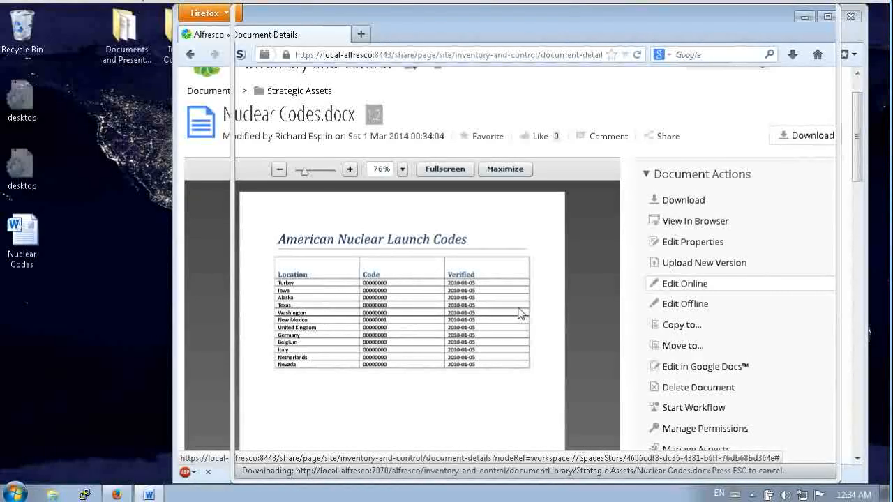
mouse_move(432, 379)
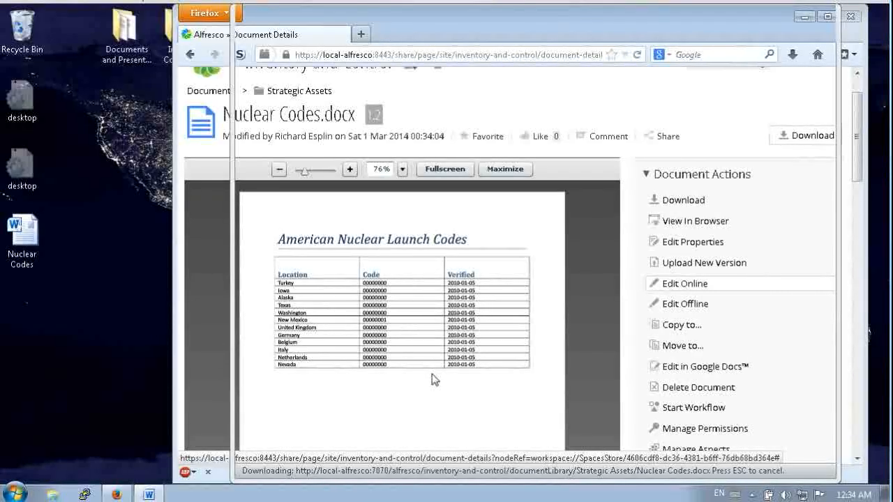
mouse_move(272, 479)
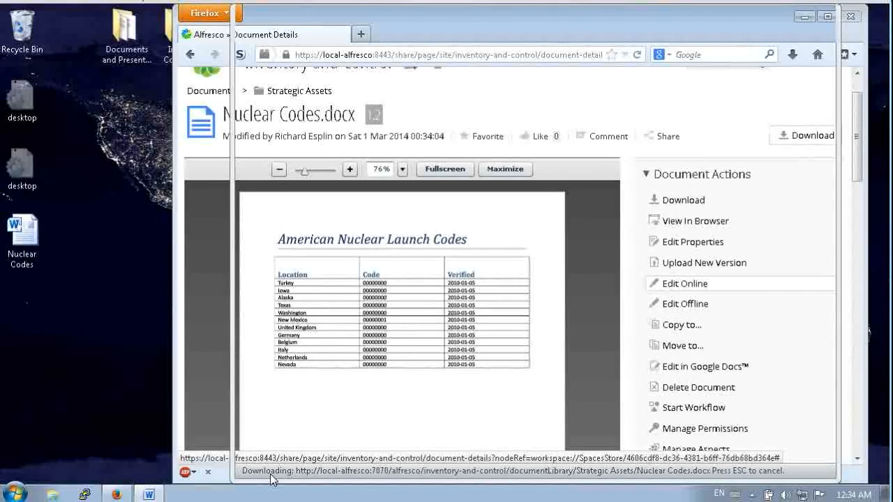
left_click(684, 283)
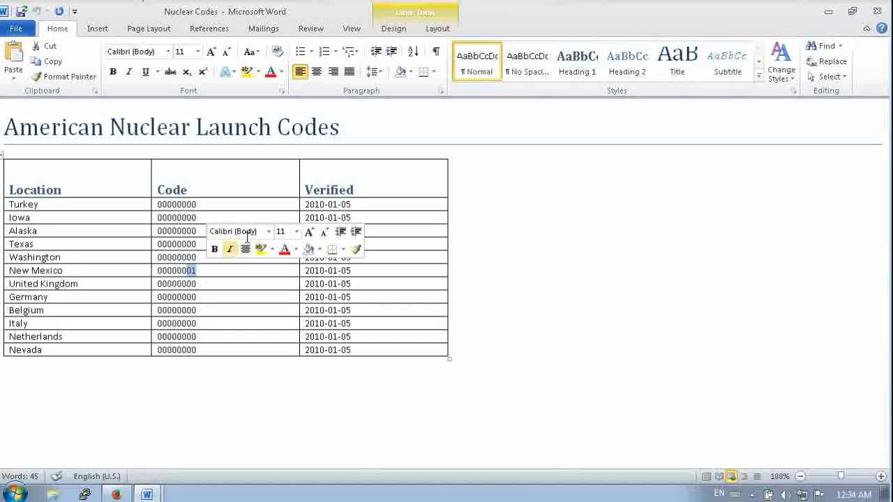
Step: Check Word's saved versions list (1.2, 1.1, 1.0), then show the File Info page
left_click(311, 28)
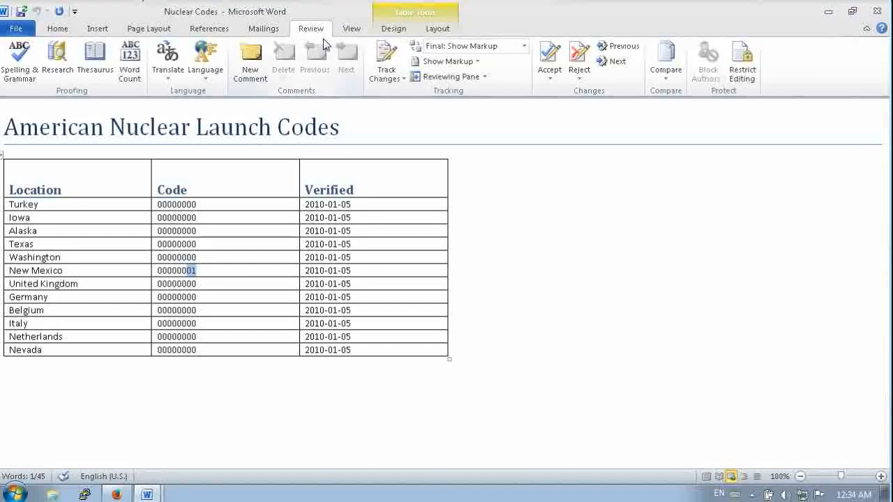
left_click(665, 61)
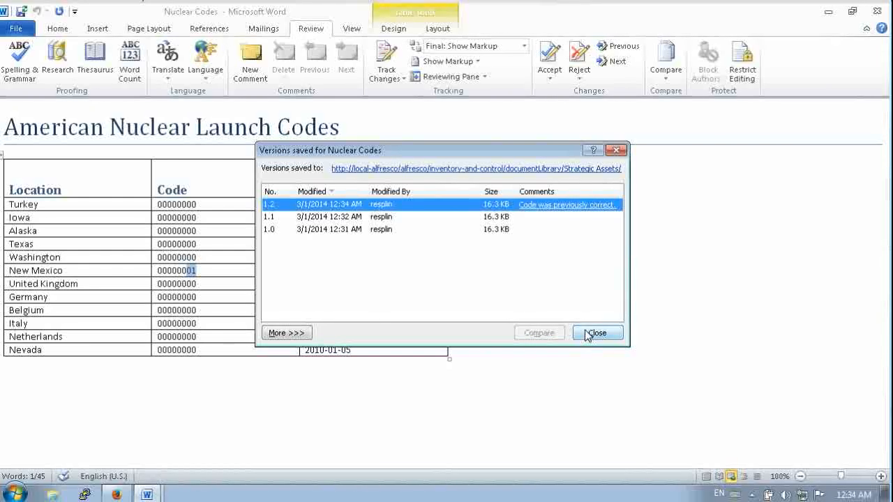
left_click(596, 333)
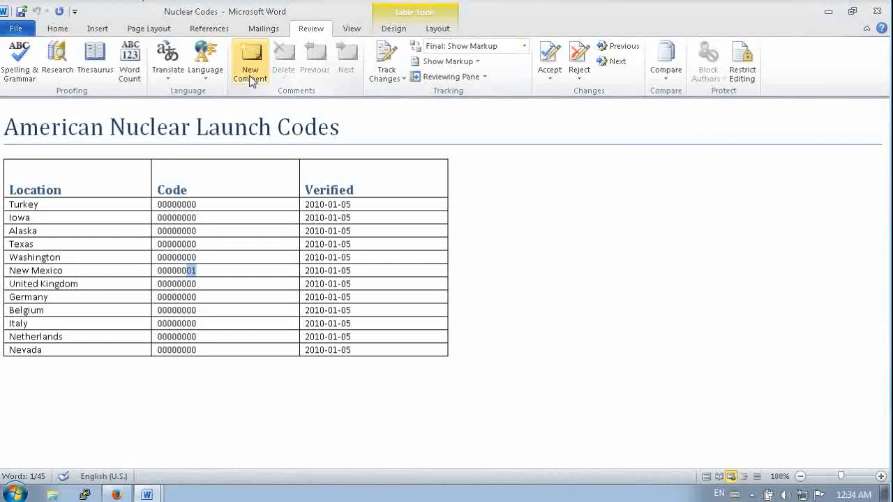
left_click(17, 28)
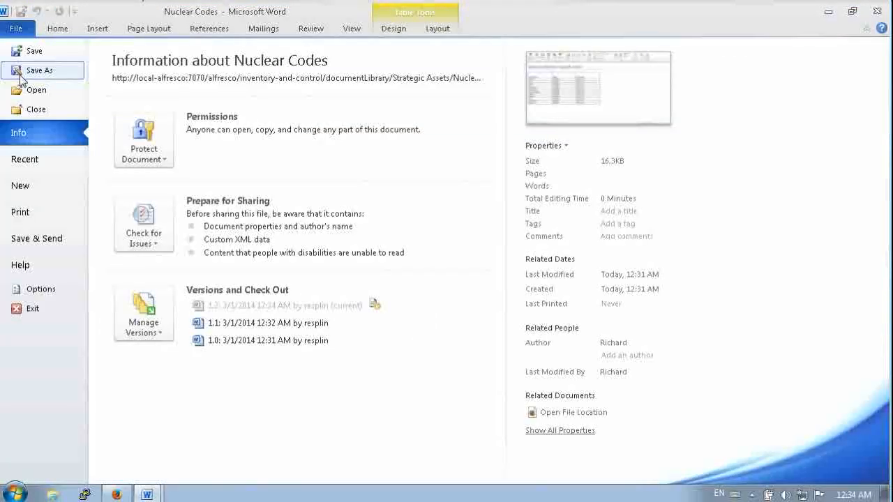
mouse_move(31, 169)
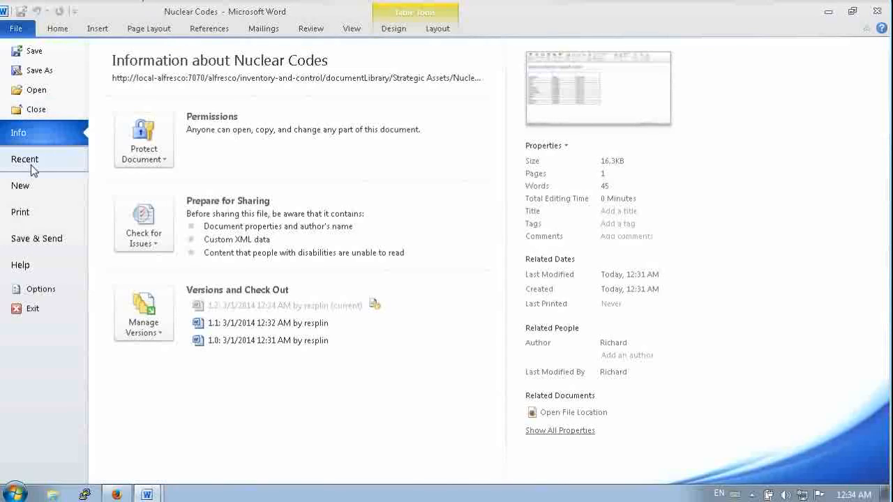
Step: Show Save to SharePoint under Save & Send, with Strategic Assets as current location
left_click(37, 238)
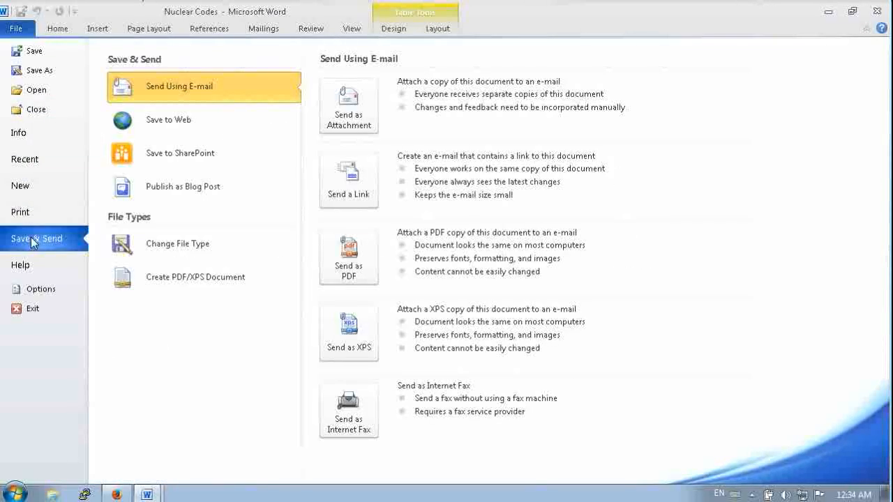
mouse_move(180, 152)
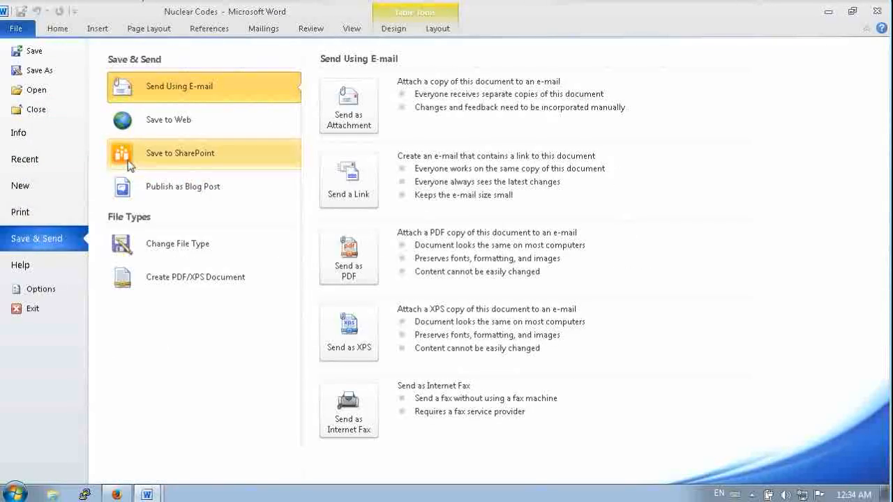
left_click(180, 153)
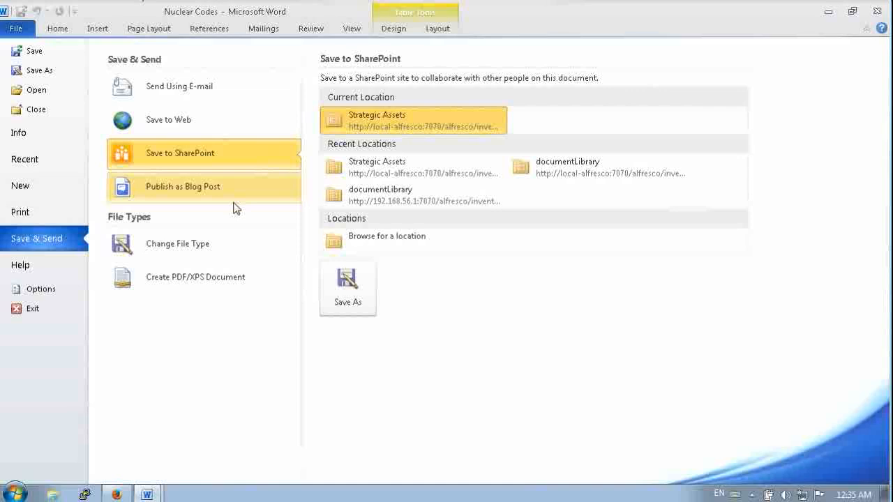
mouse_move(186, 153)
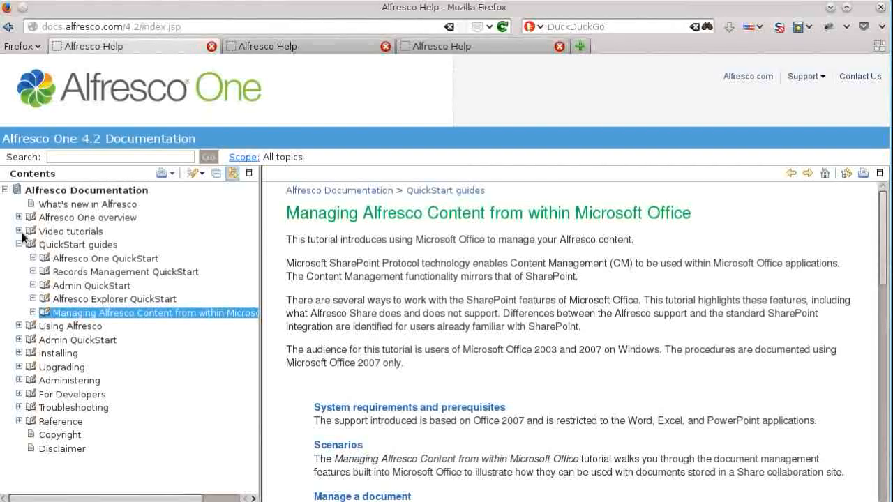
mouse_move(125, 272)
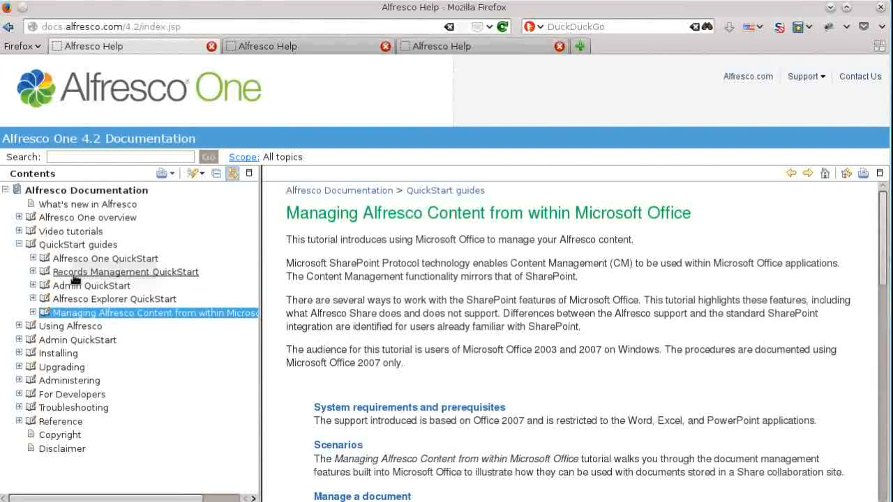
mouse_move(120, 318)
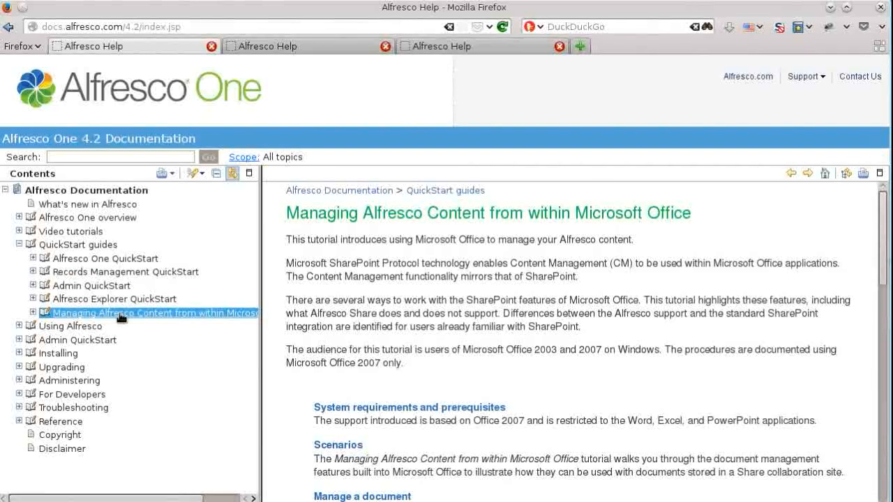
mouse_move(263, 308)
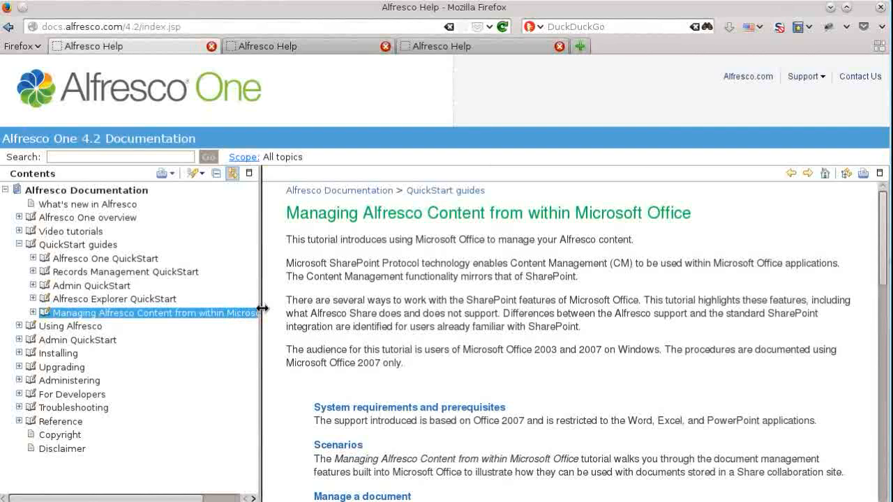
mouse_move(596, 217)
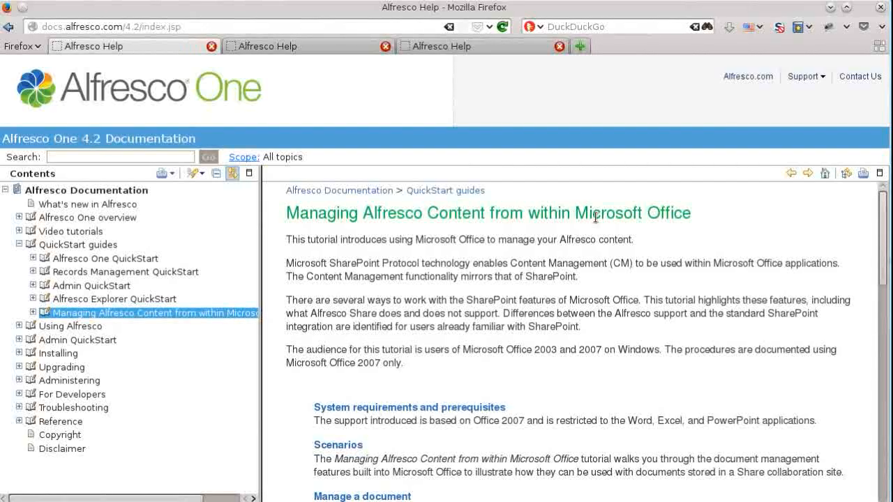
Step: Scroll through the Managing Alfresco Content tutorial page
scroll("down", 3)
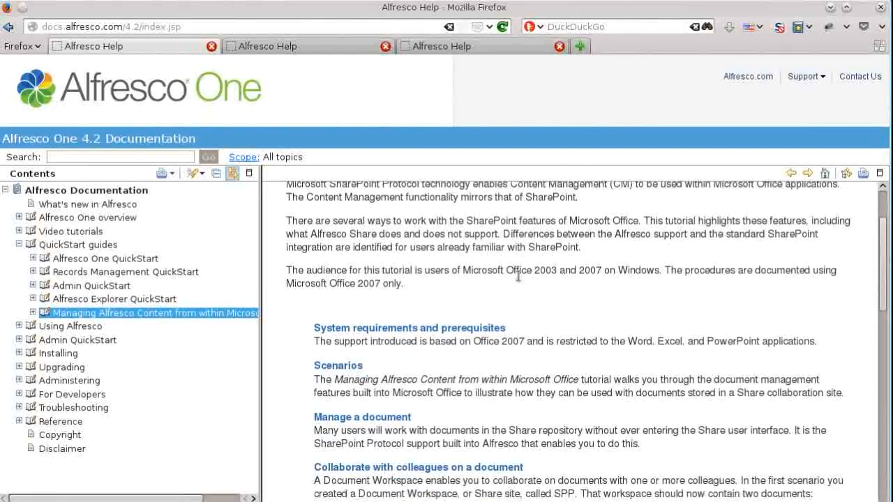
scroll("down", 3)
type("sharepoint")
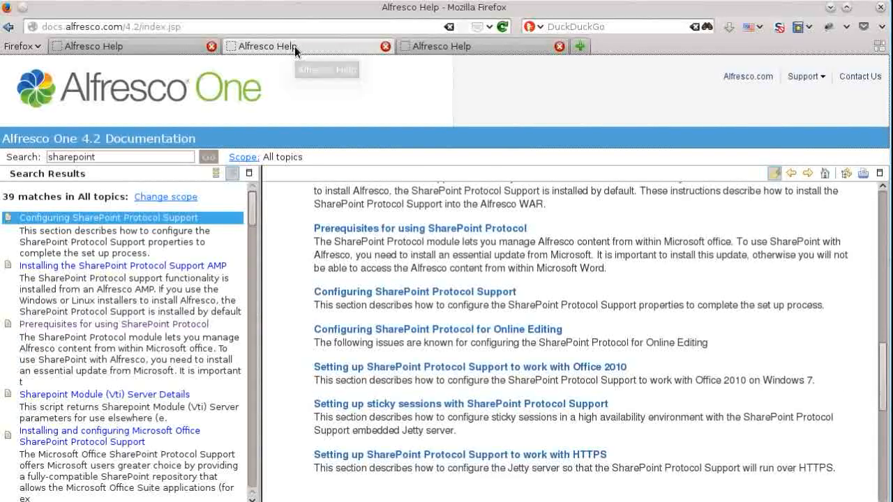
mouse_move(30, 161)
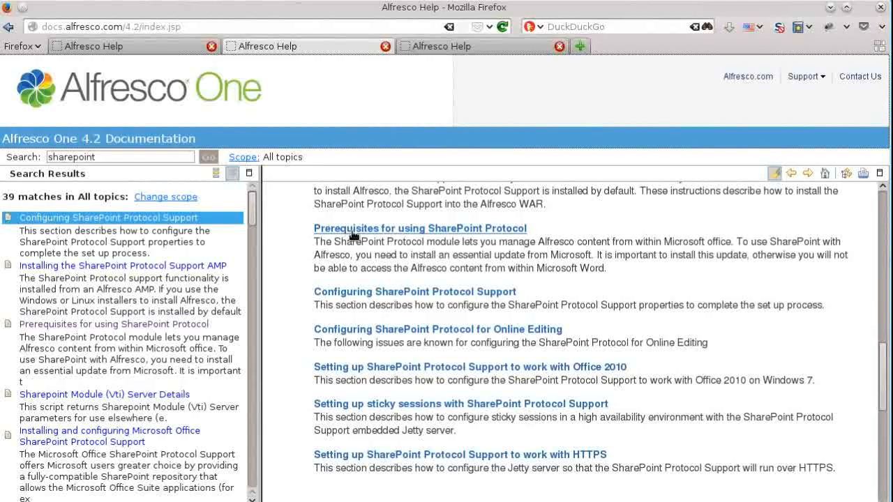
Step: Browse the SharePoint Protocol Support page and open the Office 2010 setup topic
scroll("down", 3)
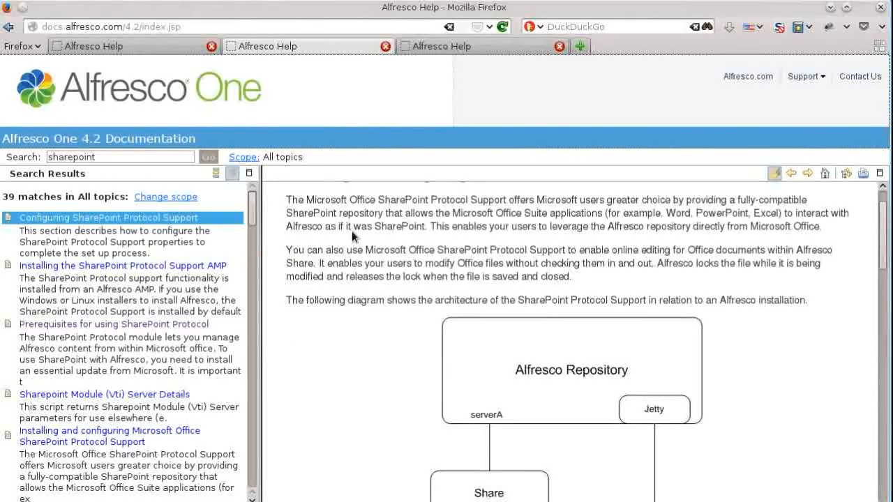
left_click(109, 436)
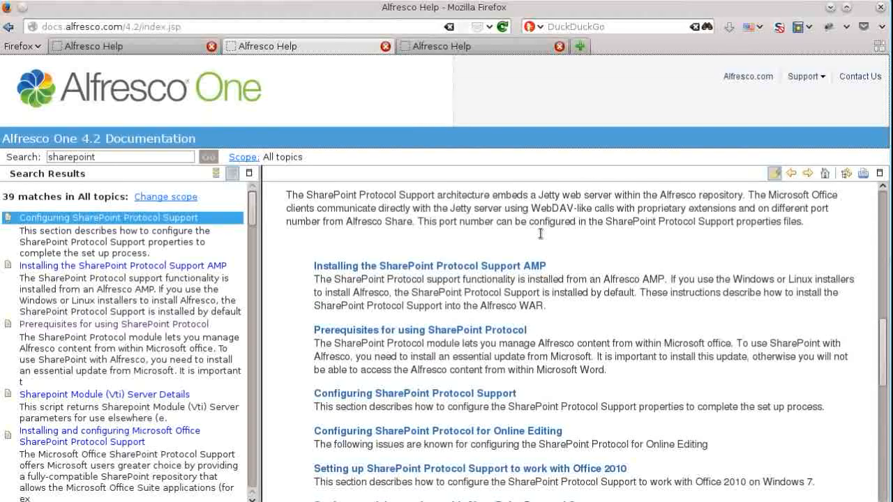
scroll("down", 3)
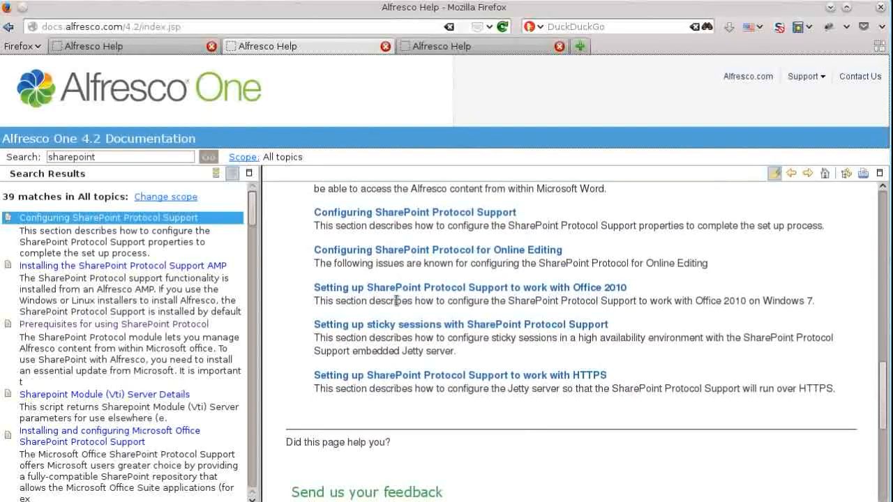
mouse_move(491, 382)
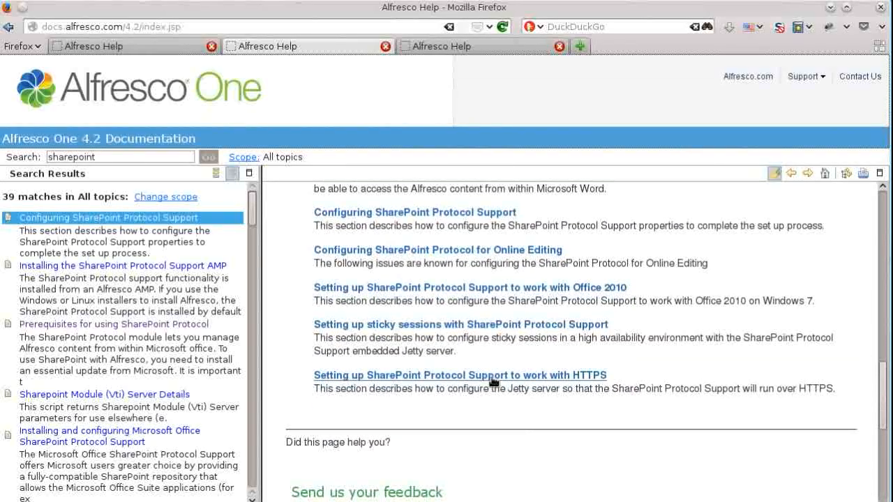
mouse_move(488, 324)
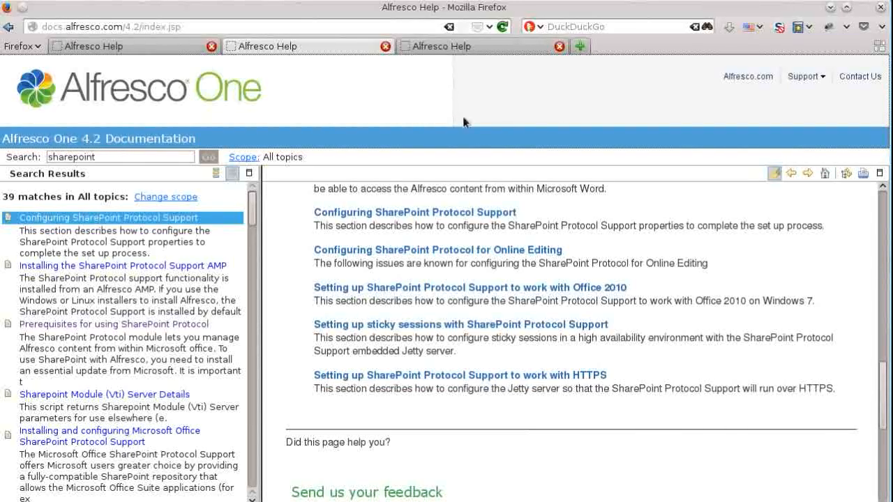
left_click(470, 287)
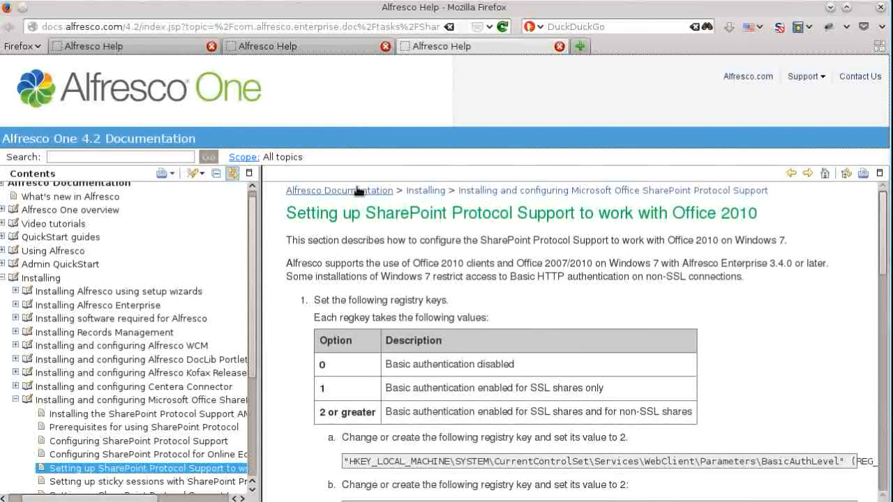
mouse_move(401, 356)
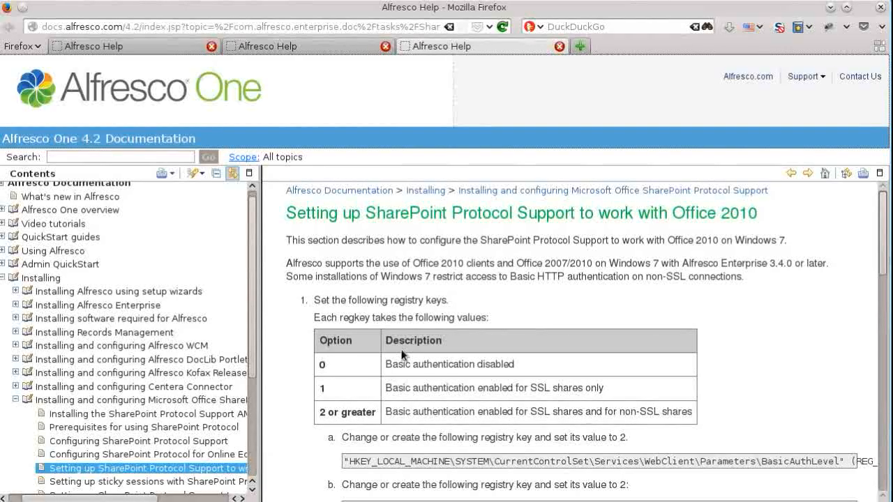
scroll("down", 3)
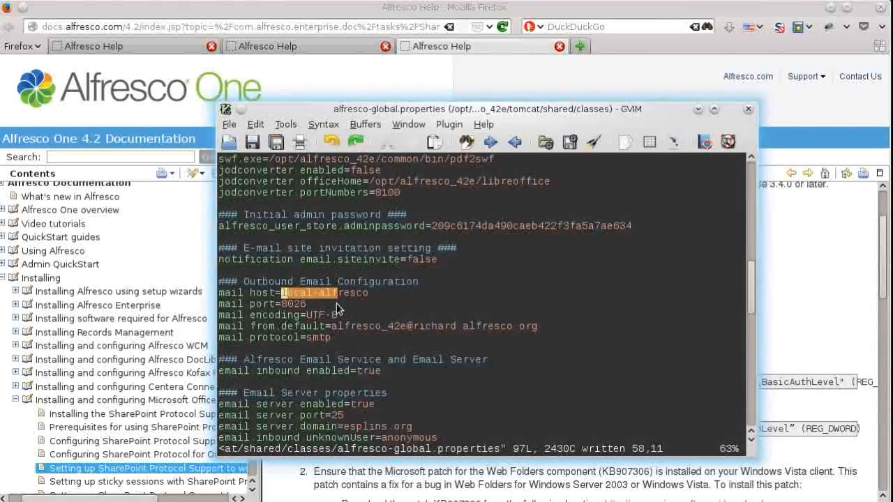
Step: Scroll to the SharePoint Protocol settings (host local-alfresco, port 7070) and enter Insert mode
scroll("down", 3)
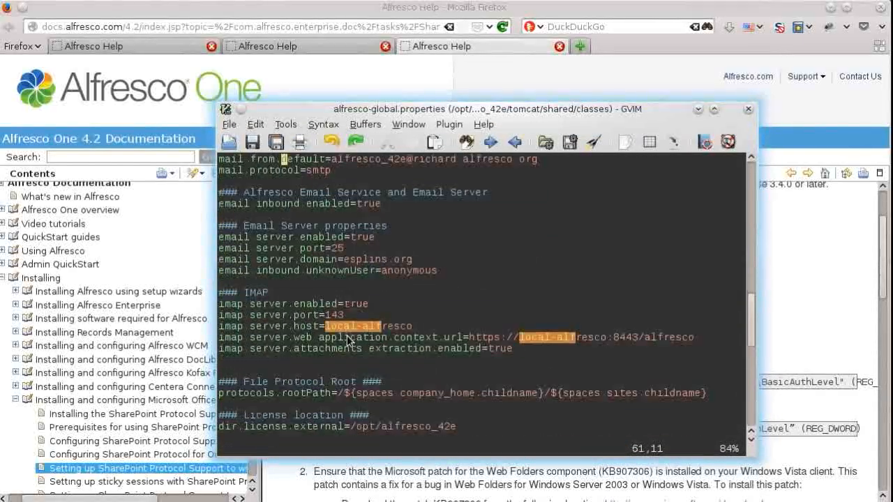
scroll("down", 3)
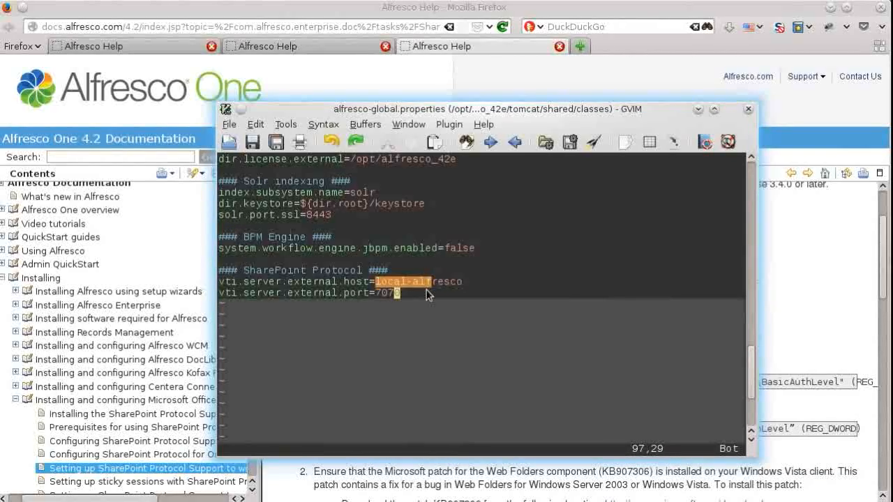
key("i")
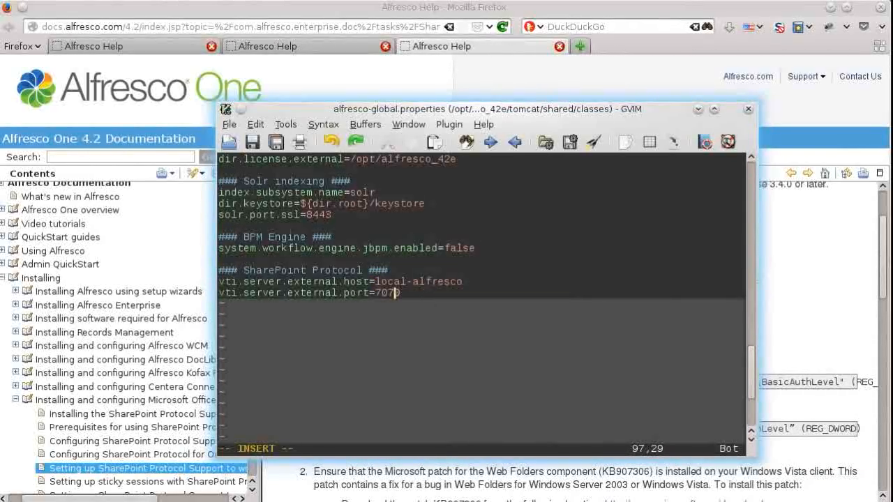